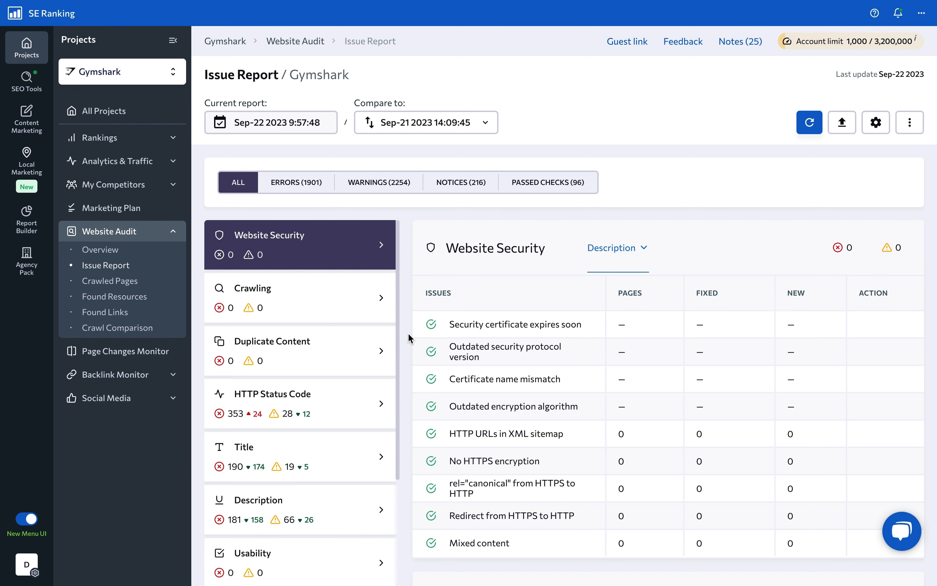
Review the HTTP Status Code, Title and Description issue categories, then the report's Send/Generate Sitemap menu.
scroll(down, 3)
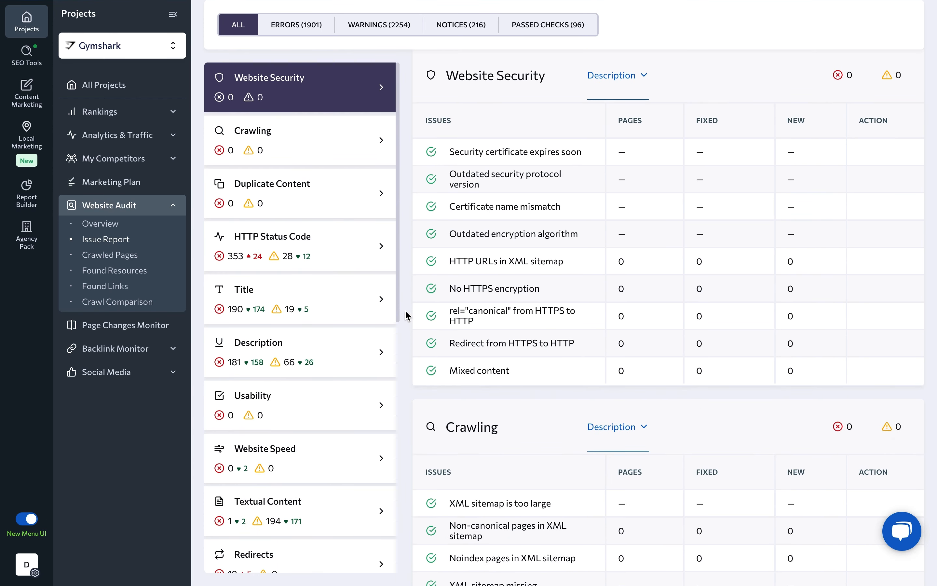
click(298, 245)
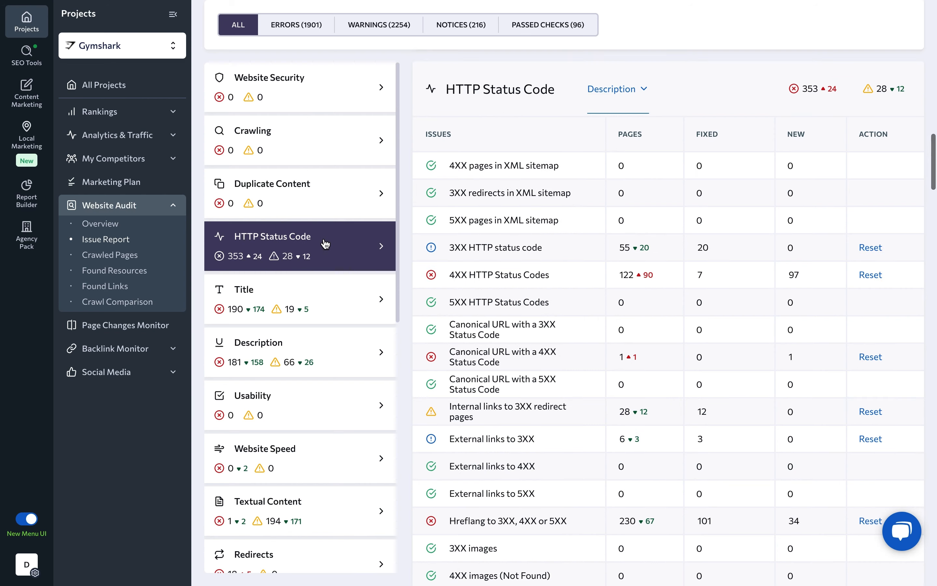
click(299, 299)
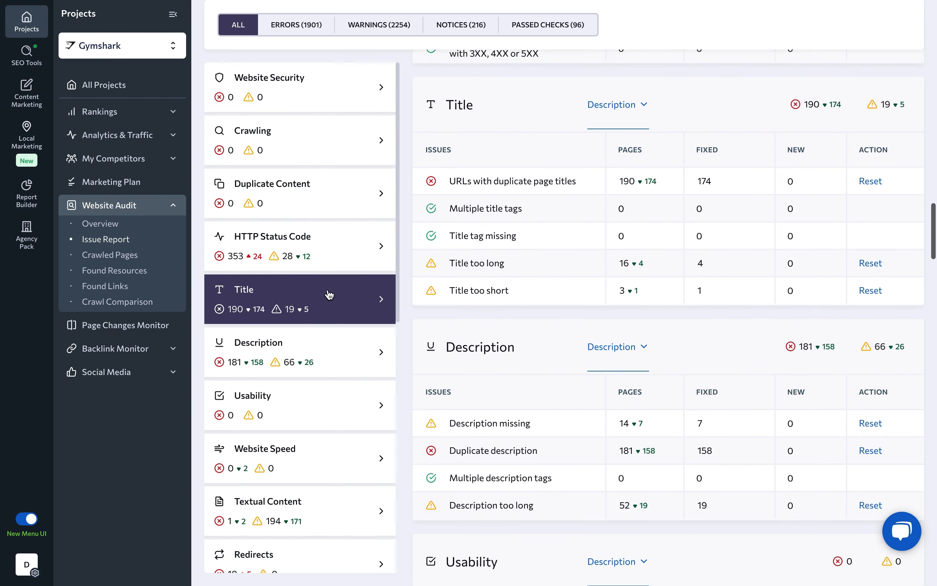
click(299, 352)
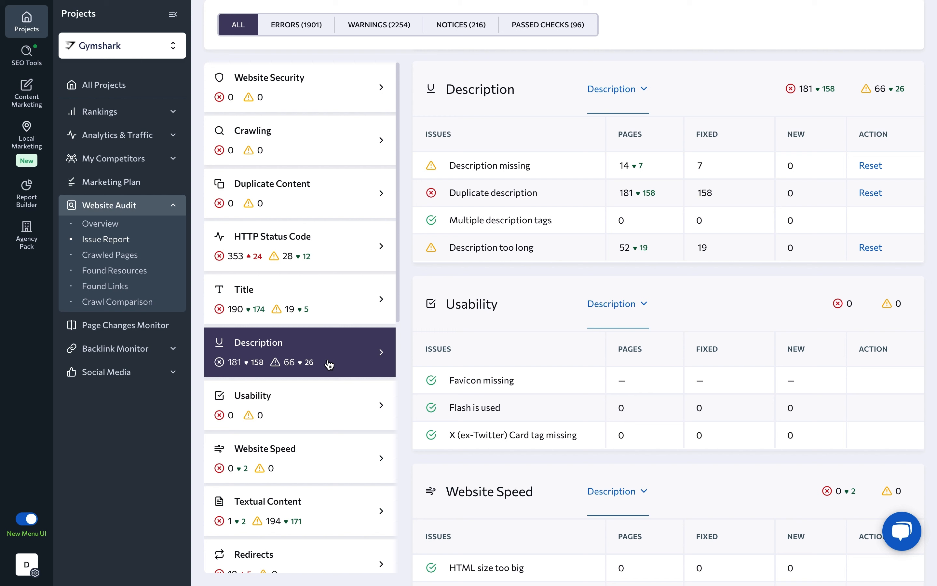
mouse_move(404, 361)
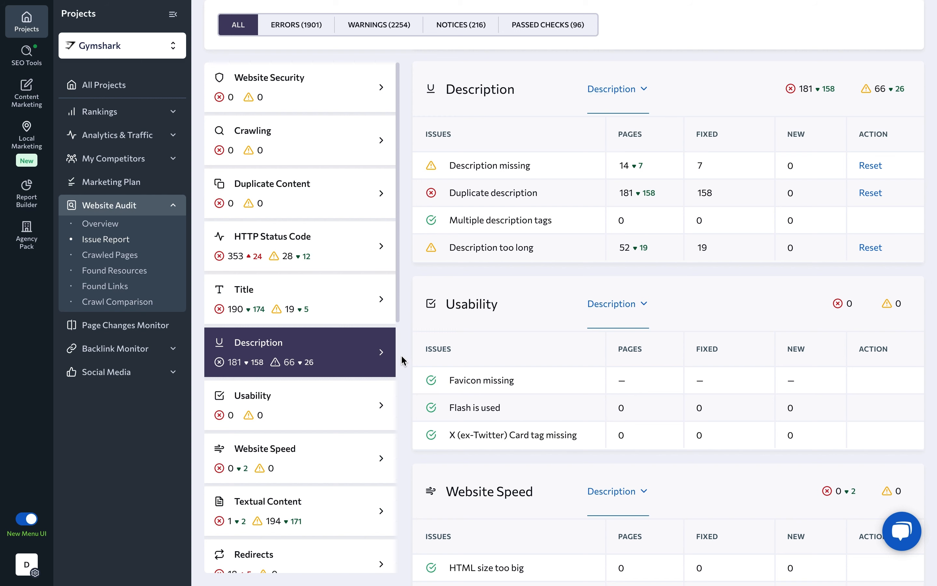
mouse_move(296, 25)
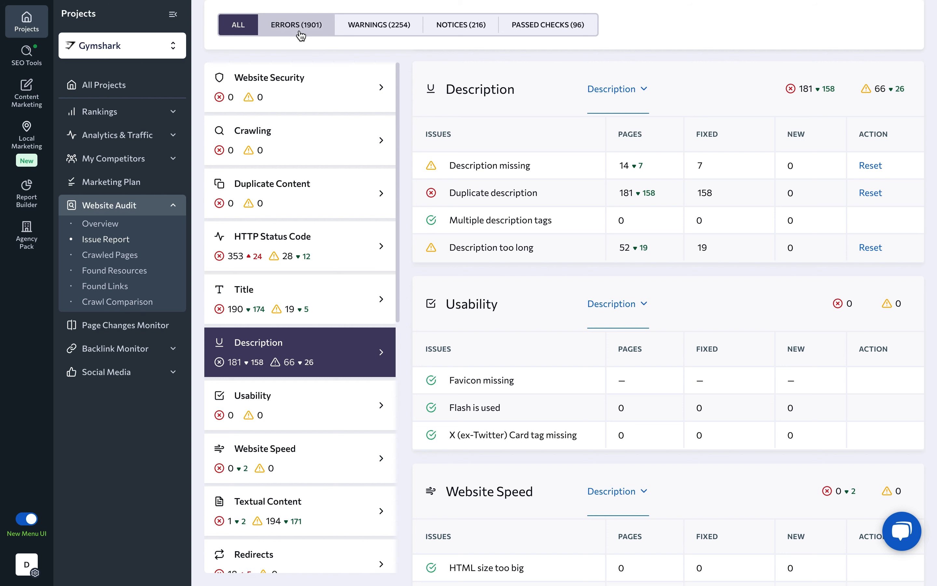
mouse_move(460, 24)
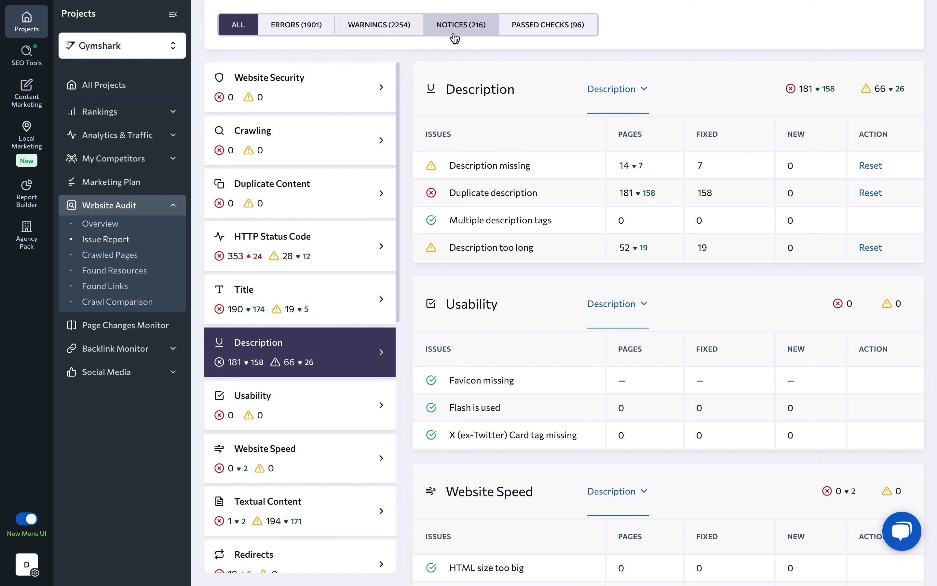
mouse_move(547, 25)
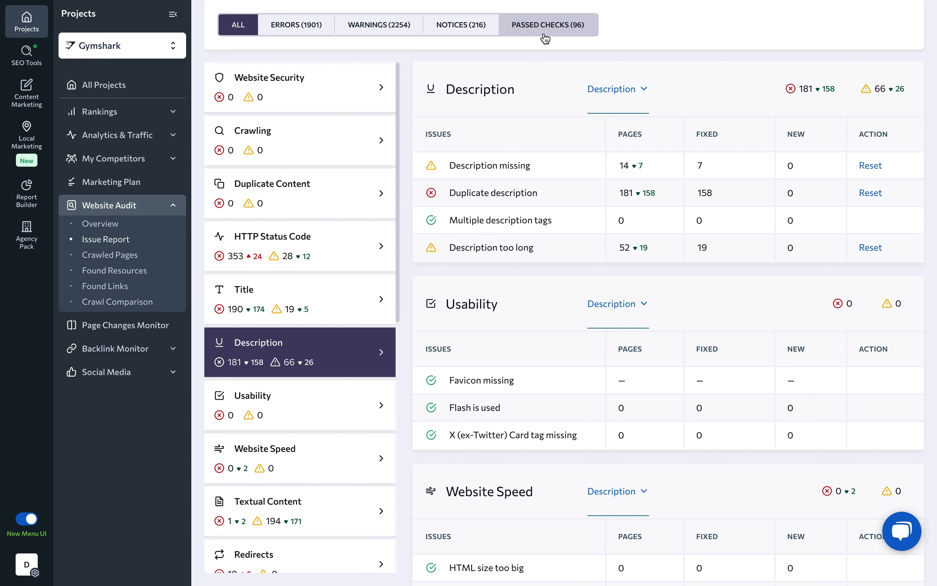
click(910, 122)
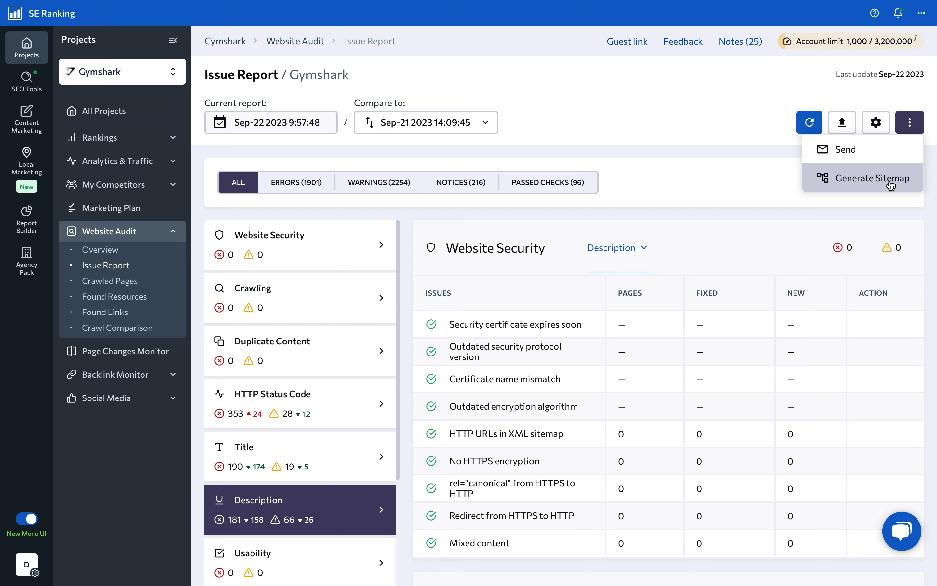
click(871, 177)
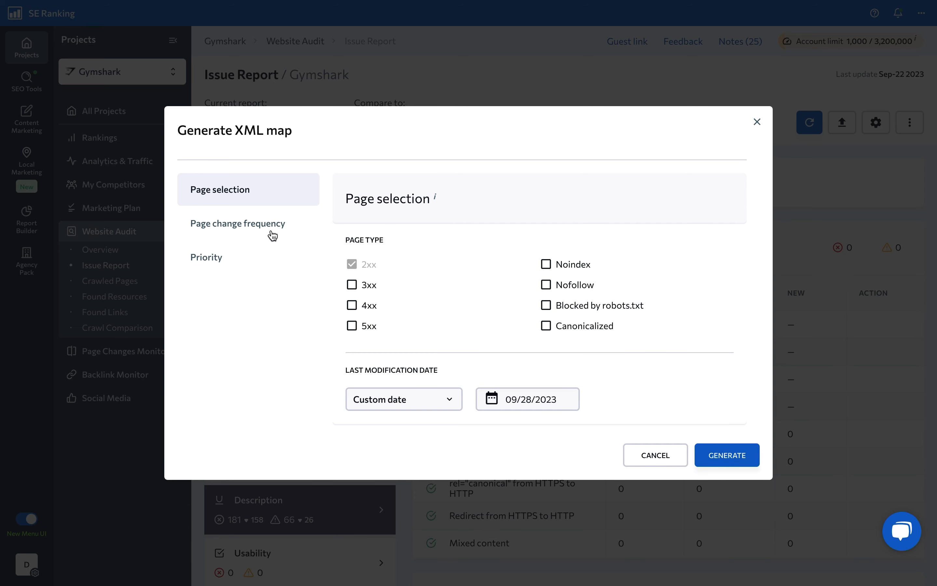
mouse_move(720, 417)
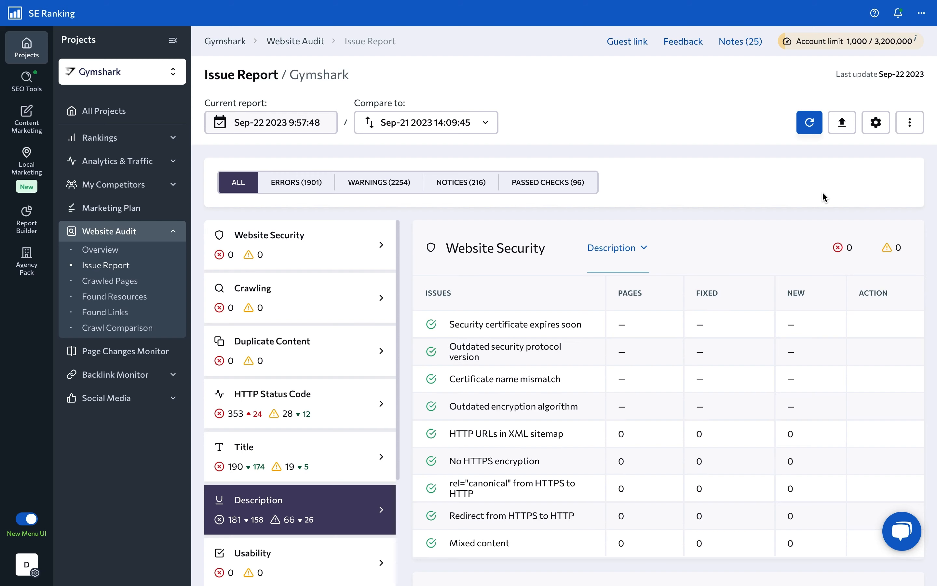
Show Crawled Pages with the homepage row's 14 issues expanded and one filter applied.
click(110, 280)
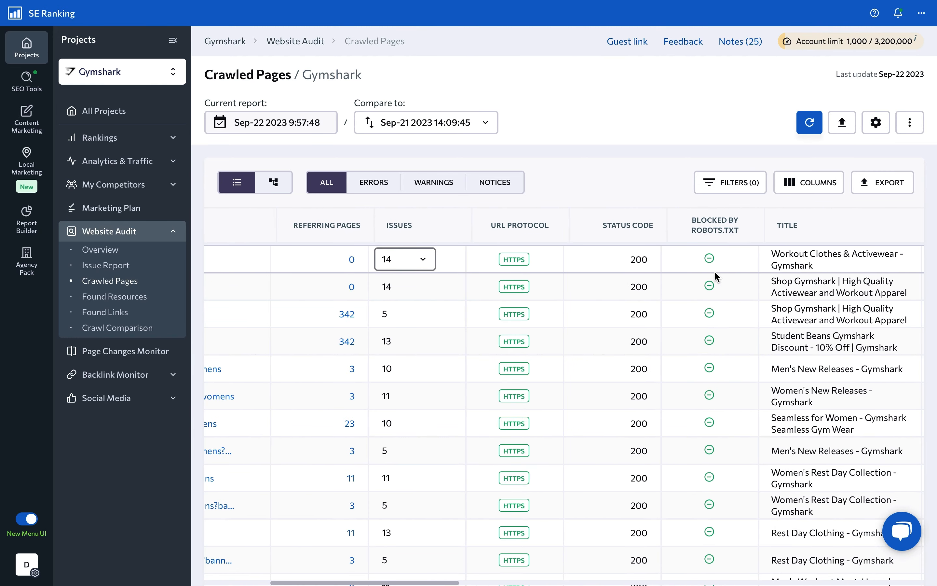
click(397, 259)
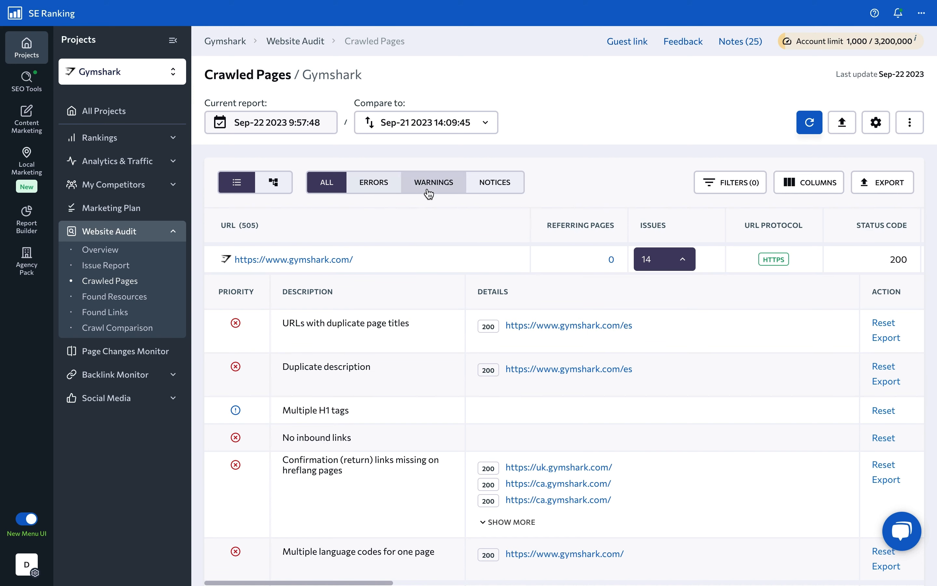
click(730, 183)
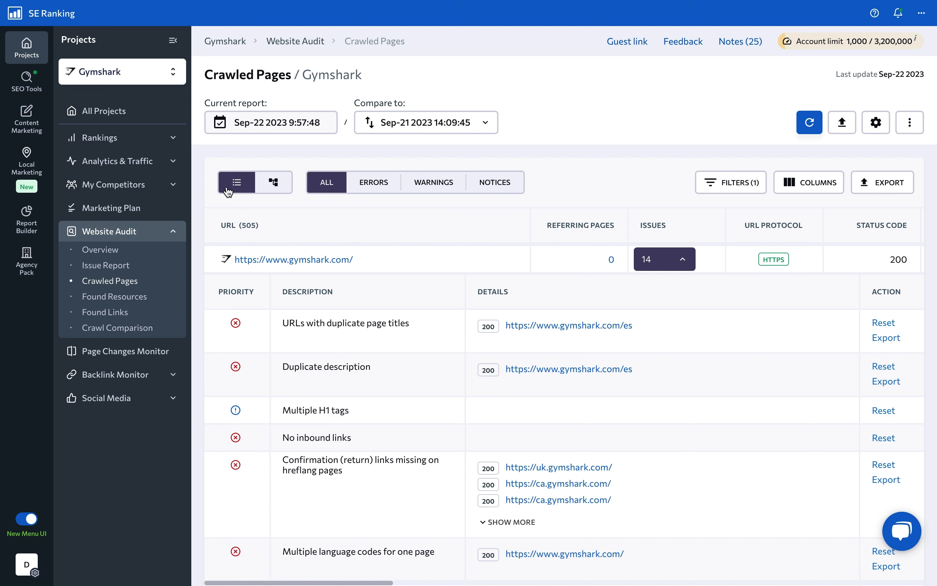
click(273, 182)
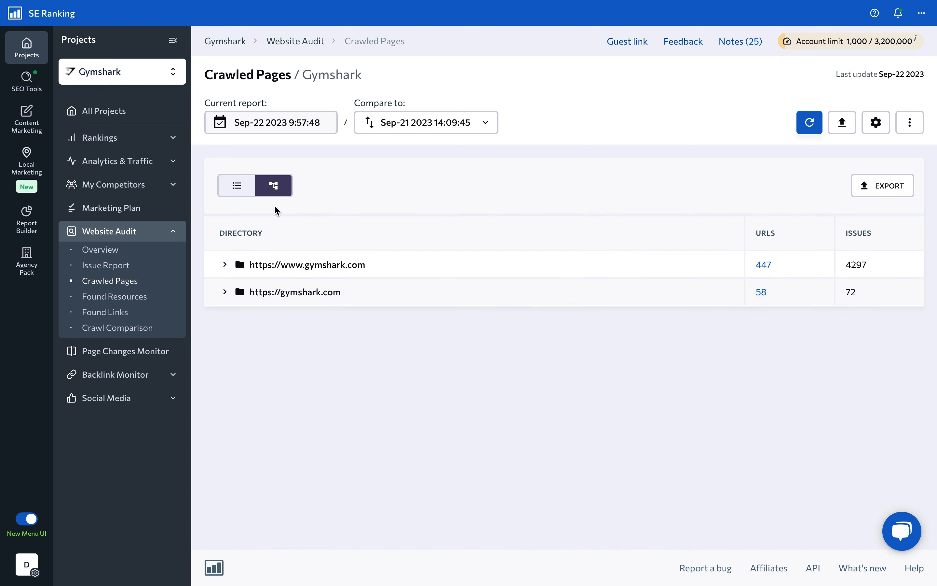
click(225, 264)
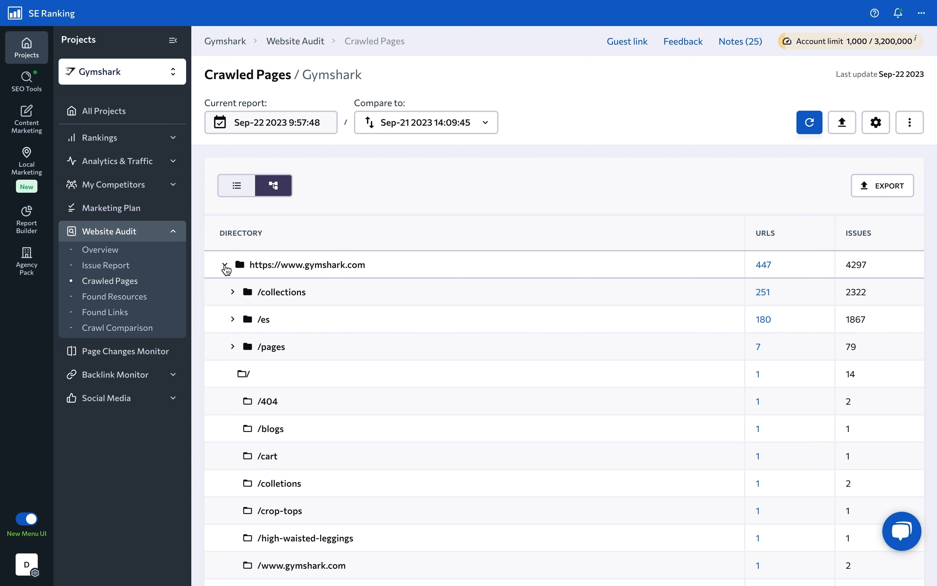
scroll(down, 3)
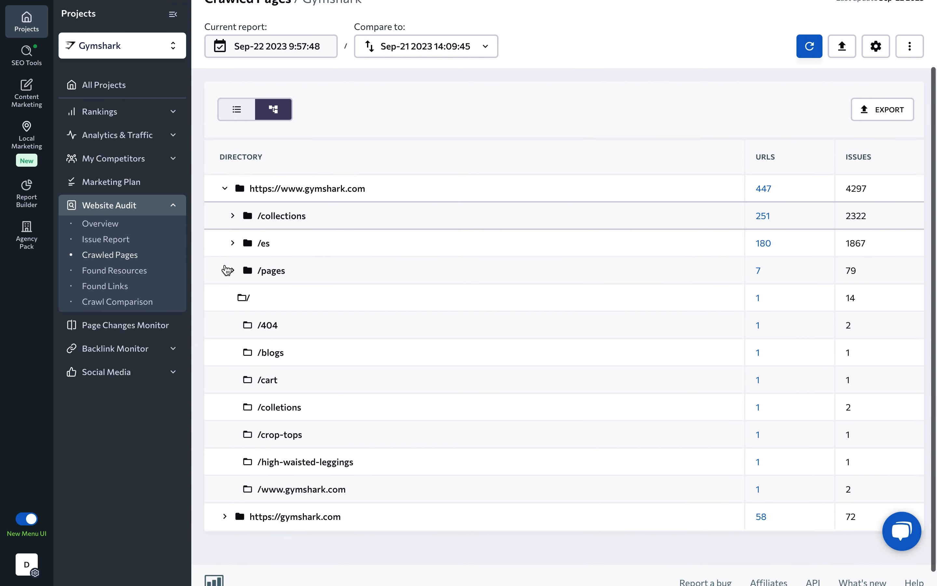
scroll(up, 3)
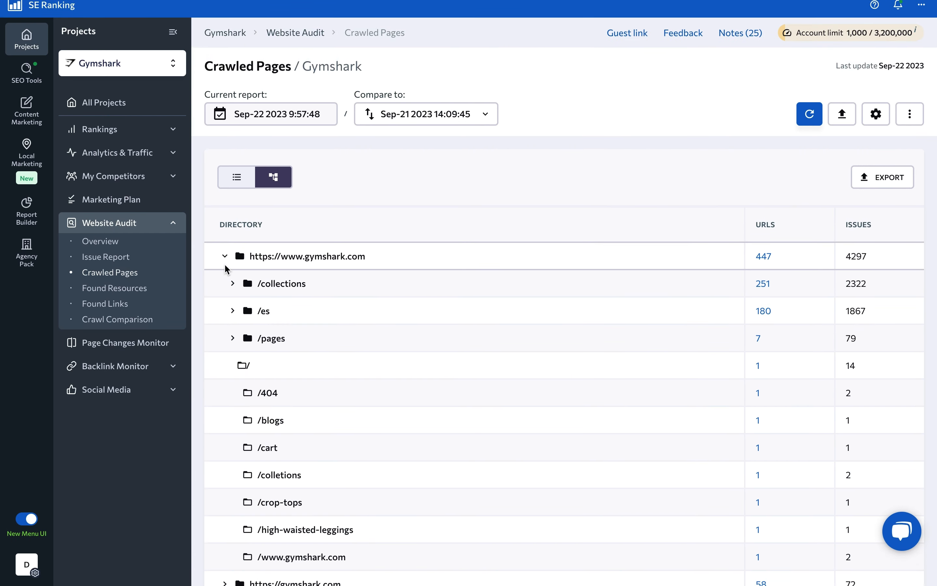
In Found Resources, expand and collapse the source page list of the first image.
click(114, 288)
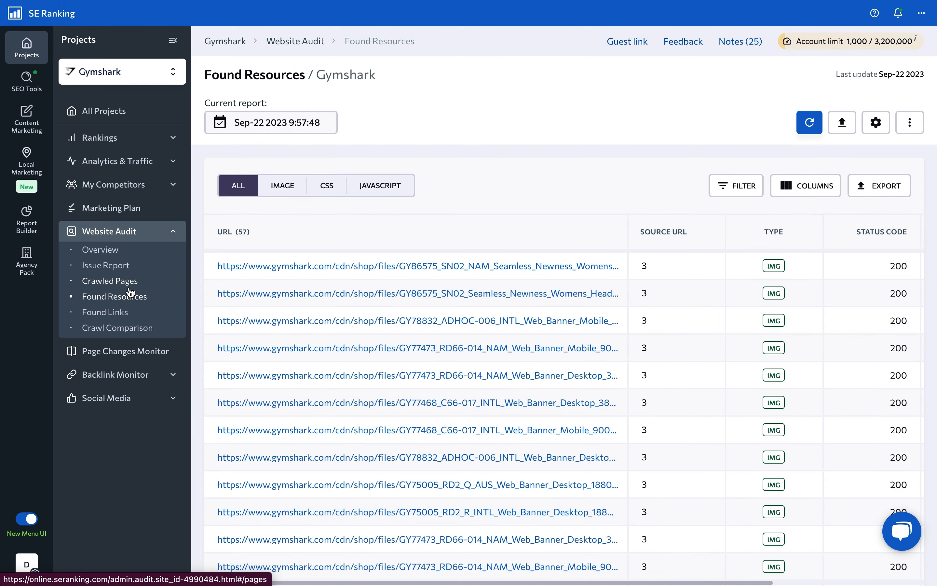
mouse_move(286, 203)
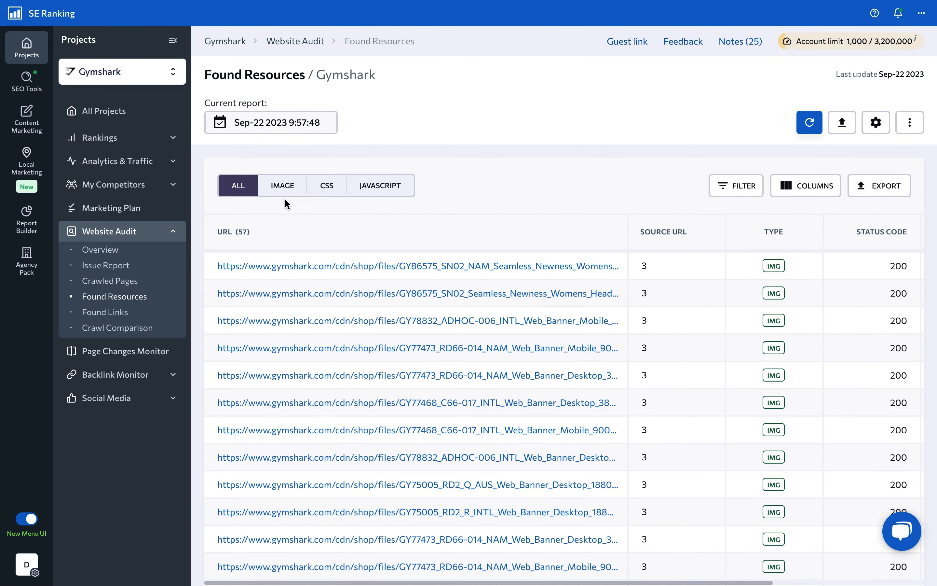
mouse_move(370, 202)
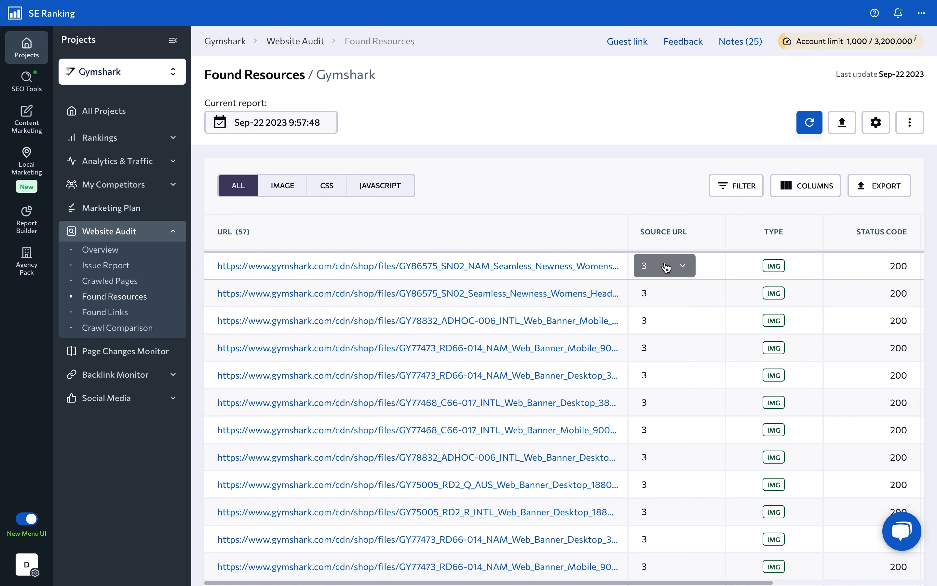
click(663, 265)
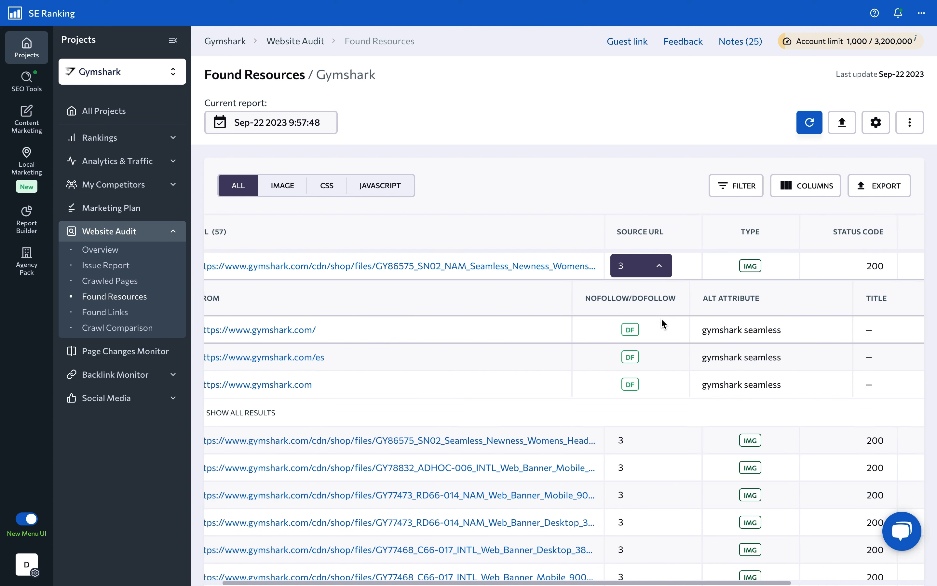
scroll(right, 3)
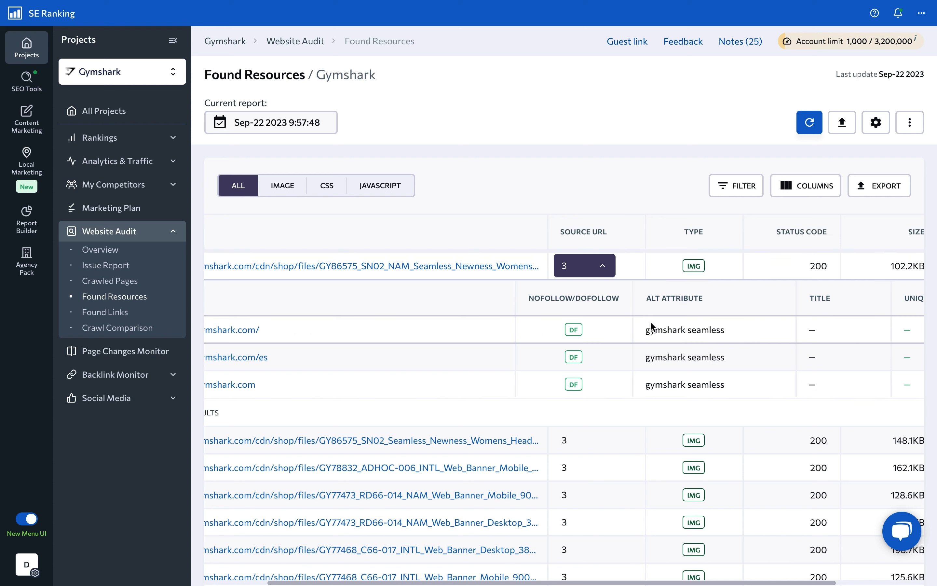
click(584, 266)
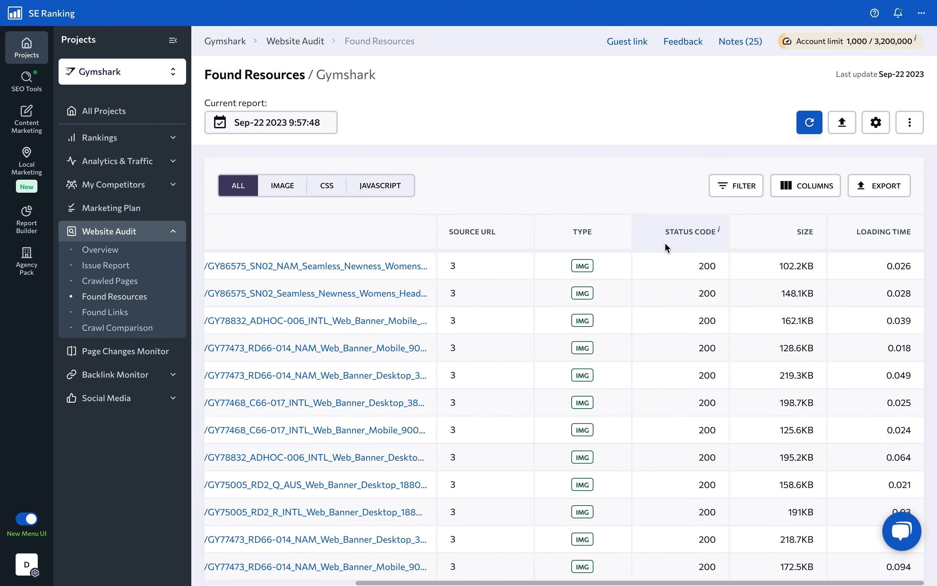
mouse_move(873, 247)
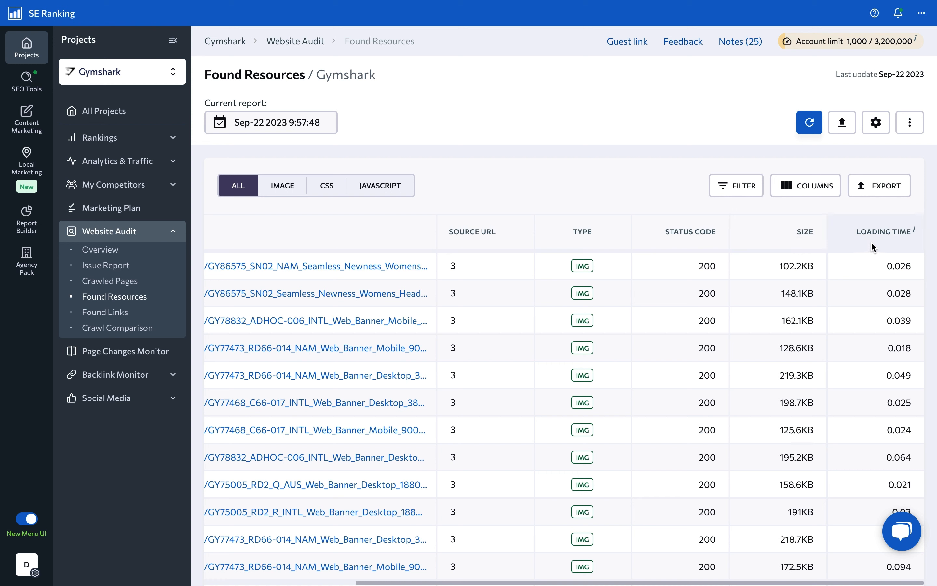
mouse_move(873, 248)
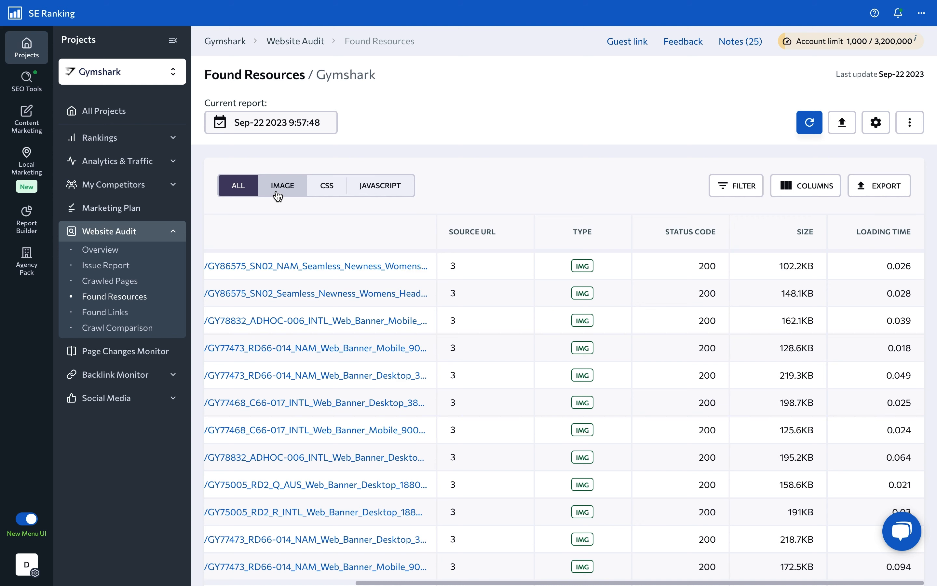
Filter resources to the 16 JavaScript files, then move to the Found Links report.
click(379, 185)
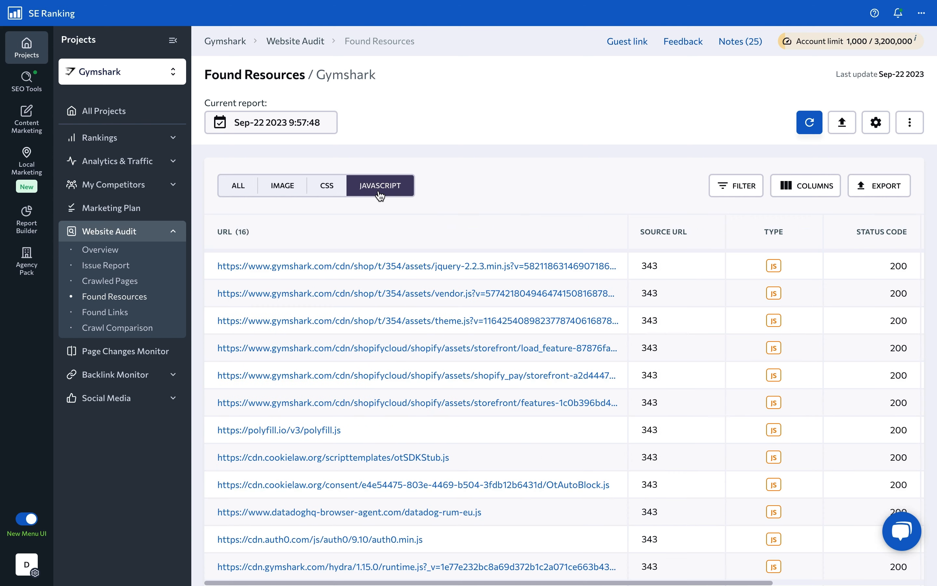
mouse_move(366, 204)
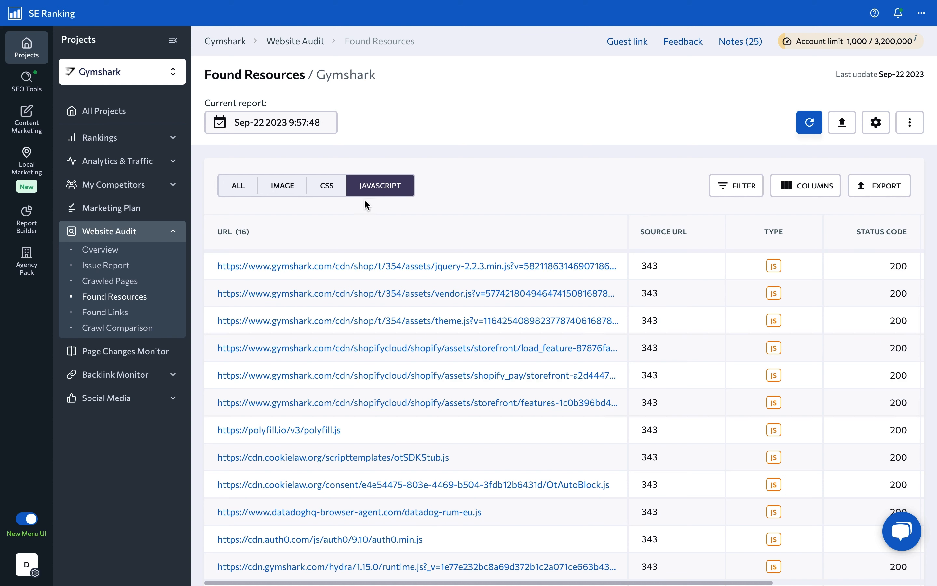
click(104, 311)
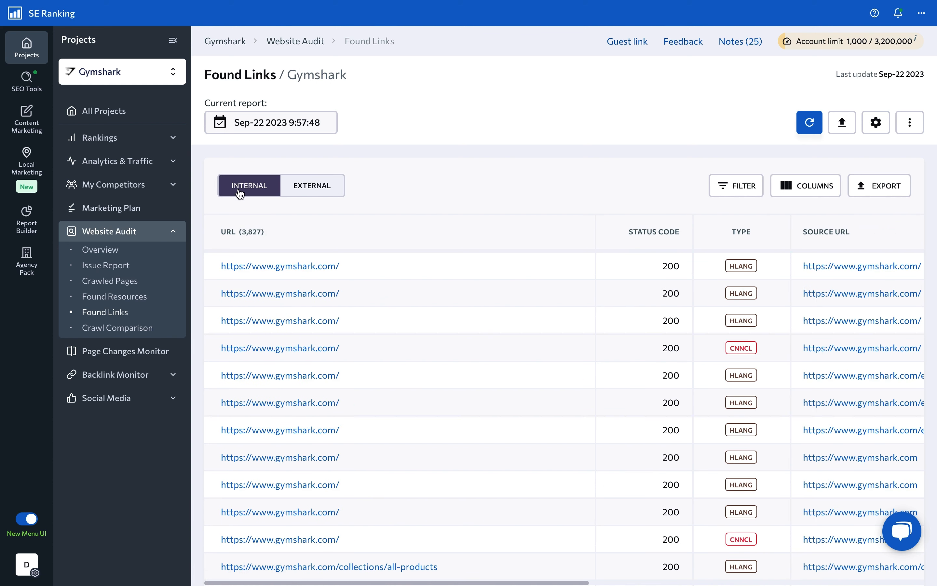
Compare external and internal link lists with their anchor columns, then move to Crawl Comparison.
click(311, 185)
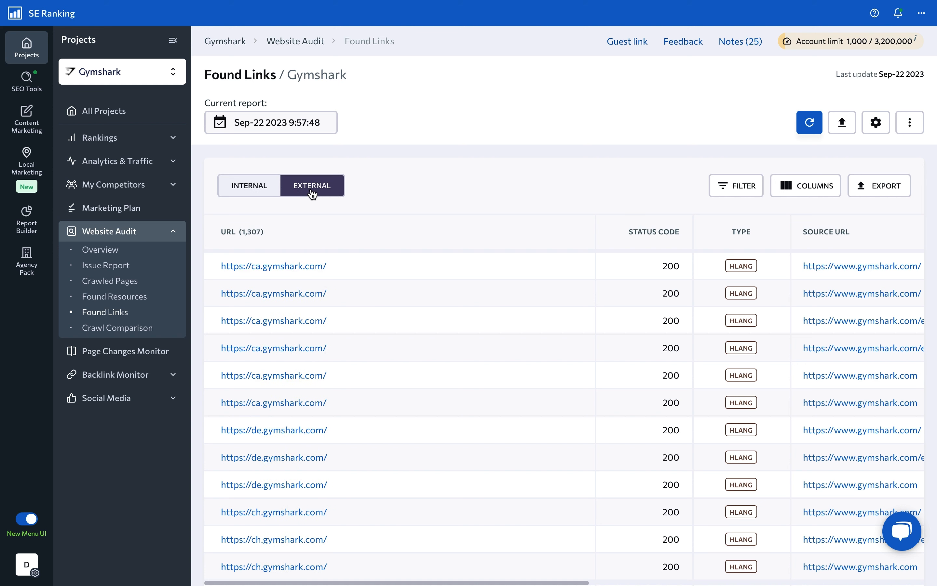
click(249, 185)
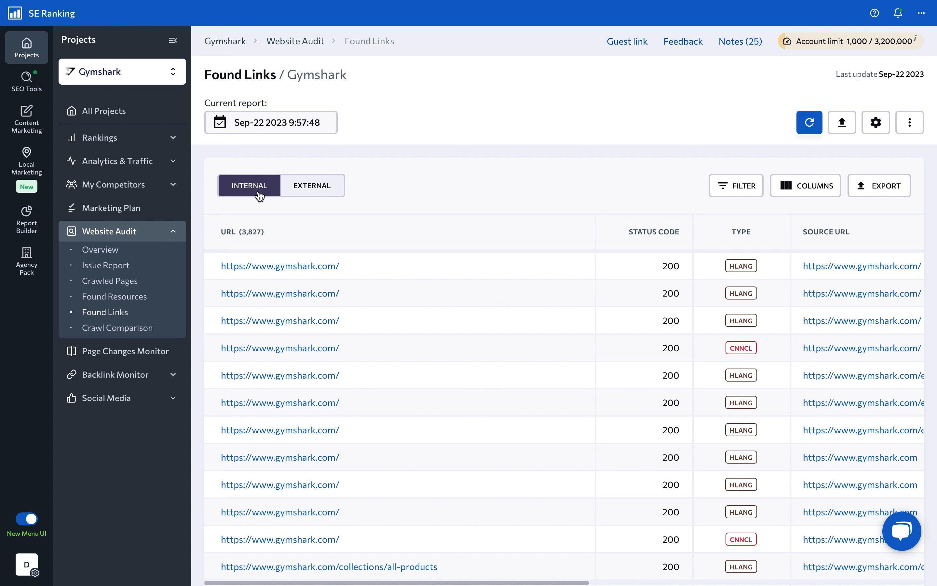
mouse_move(623, 239)
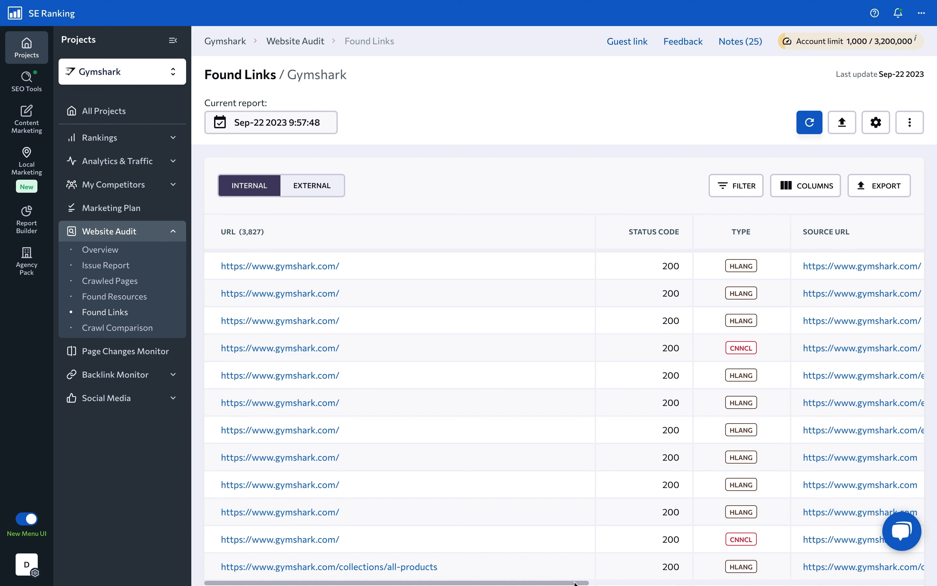
scroll(right, 3)
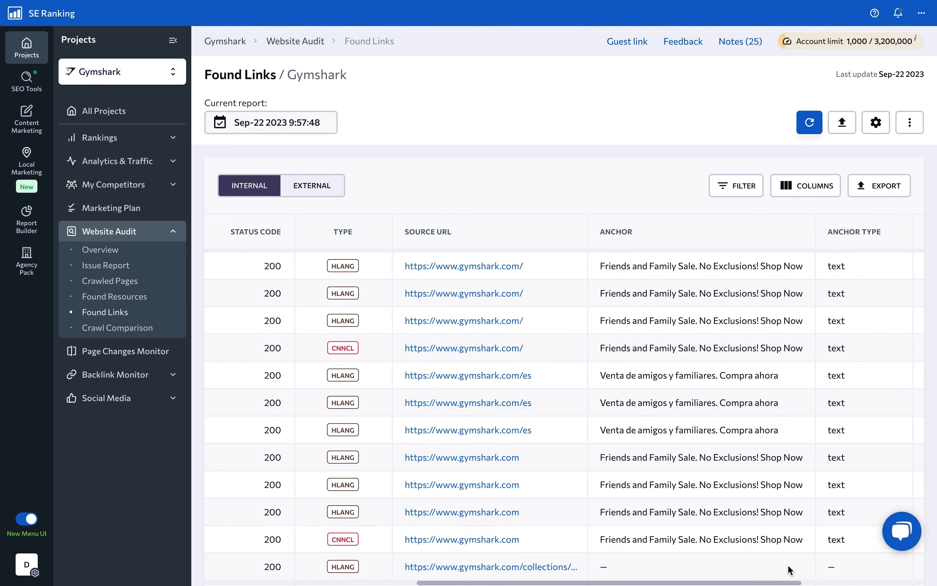
scroll(right, 3)
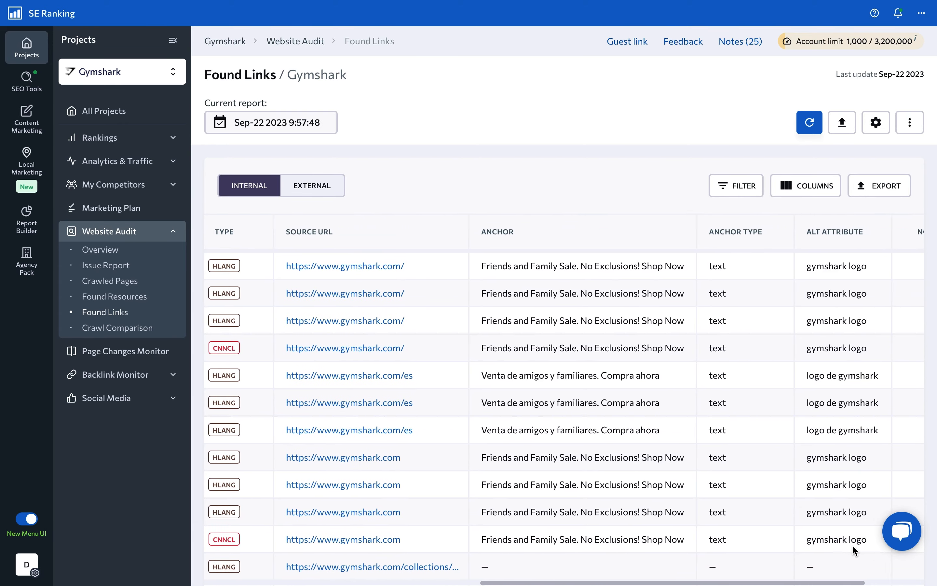
scroll(right, 3)
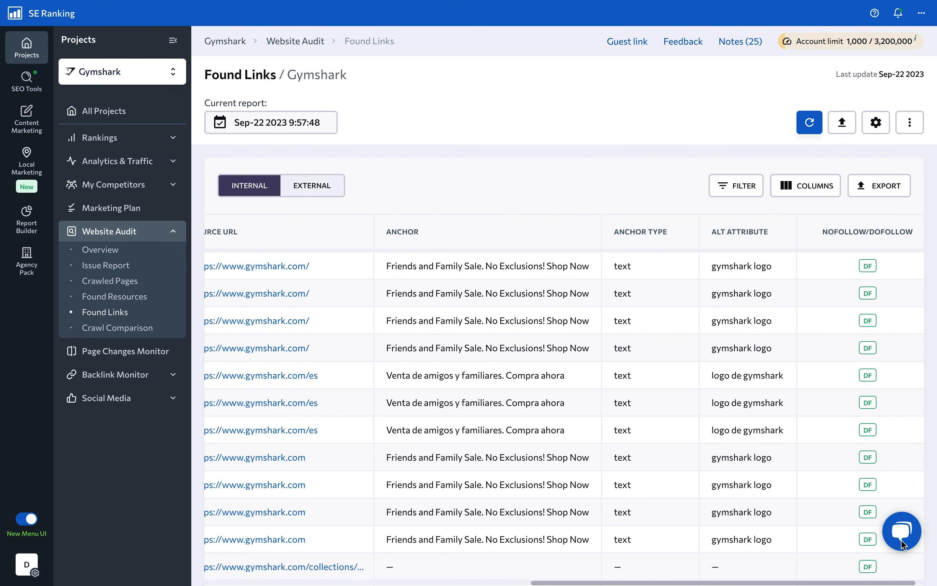
click(118, 328)
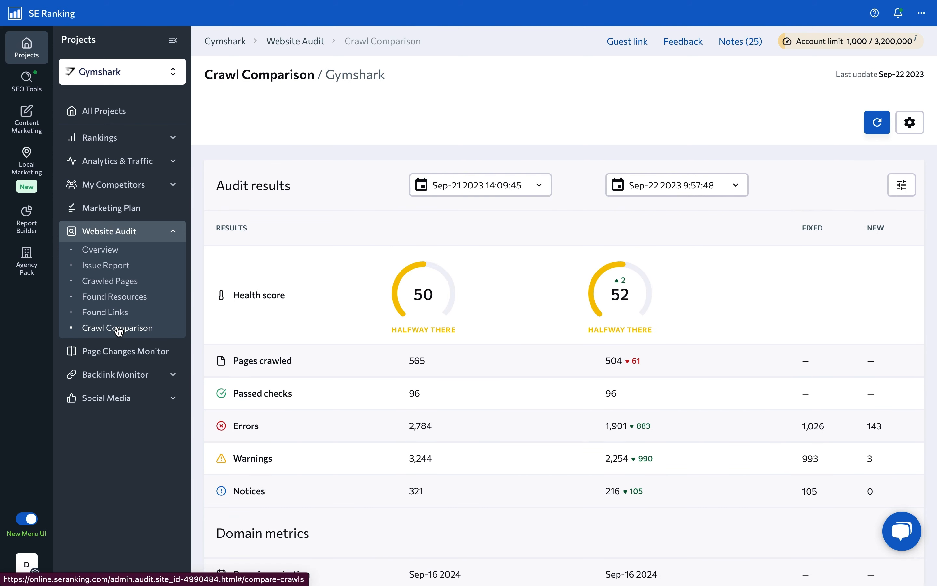
Keep Sep-21 2023 as the comparison date and bring up the Website audit settings gear.
click(479, 185)
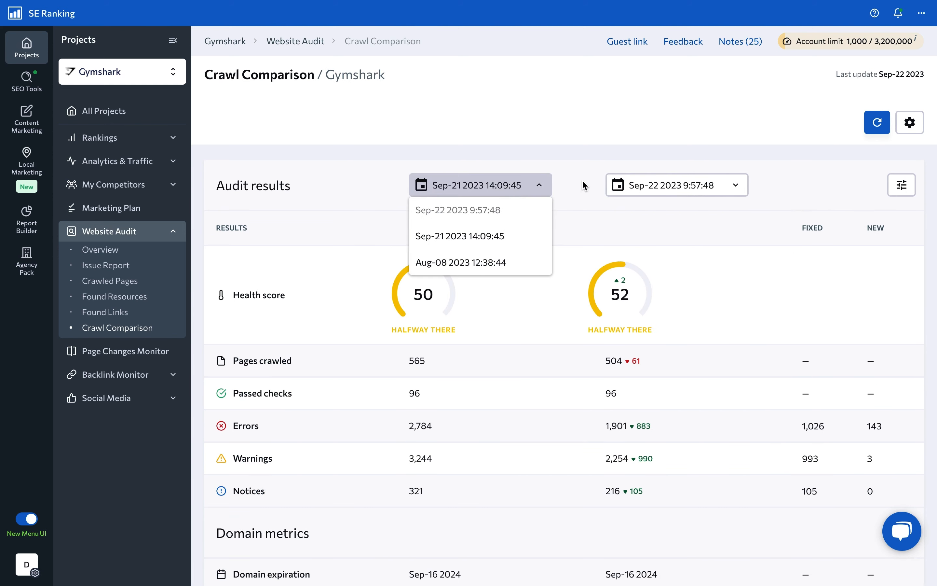
click(676, 185)
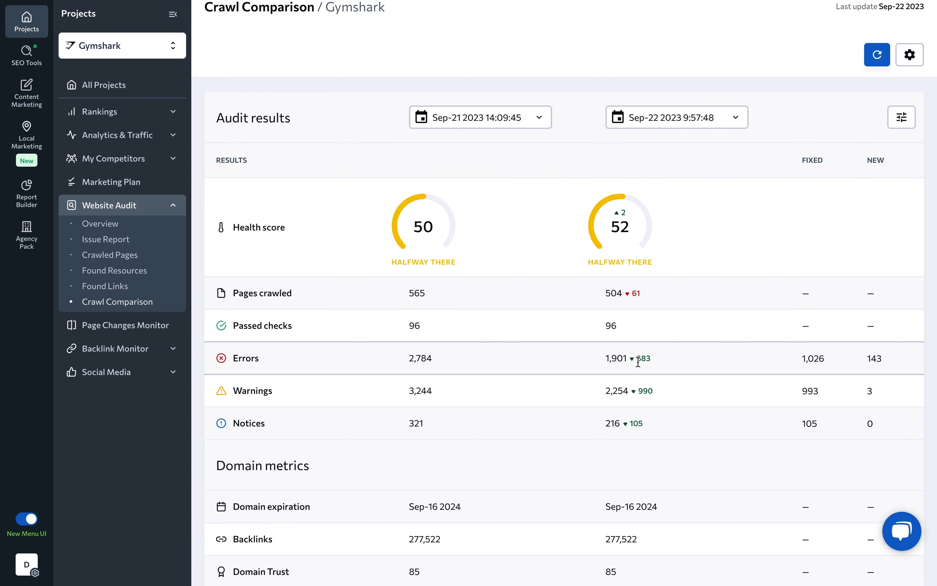
scroll(up, 3)
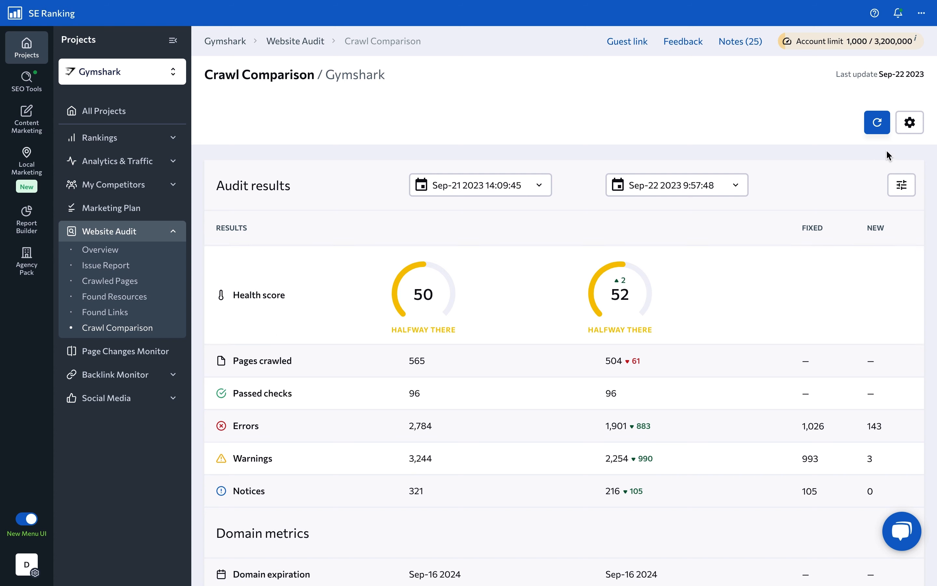
click(910, 123)
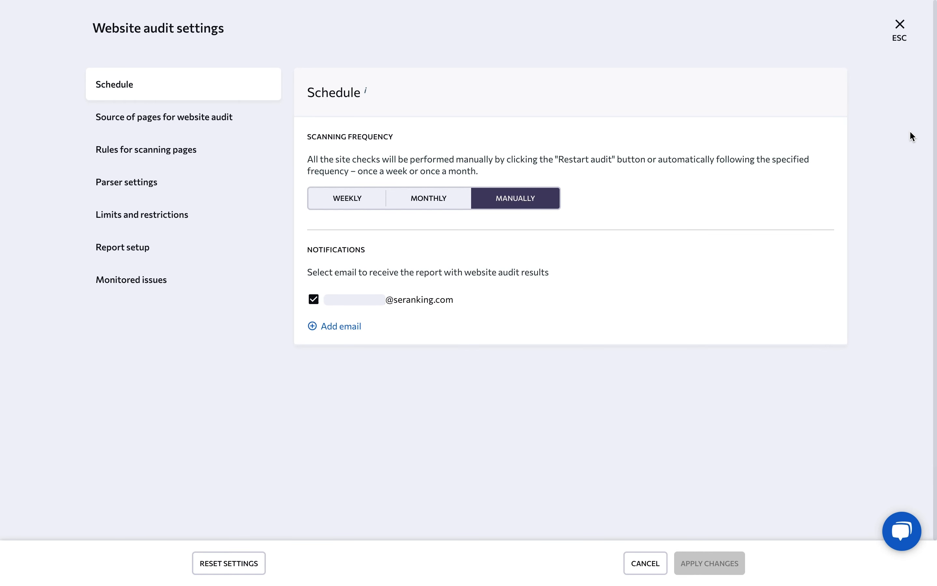
mouse_move(860, 134)
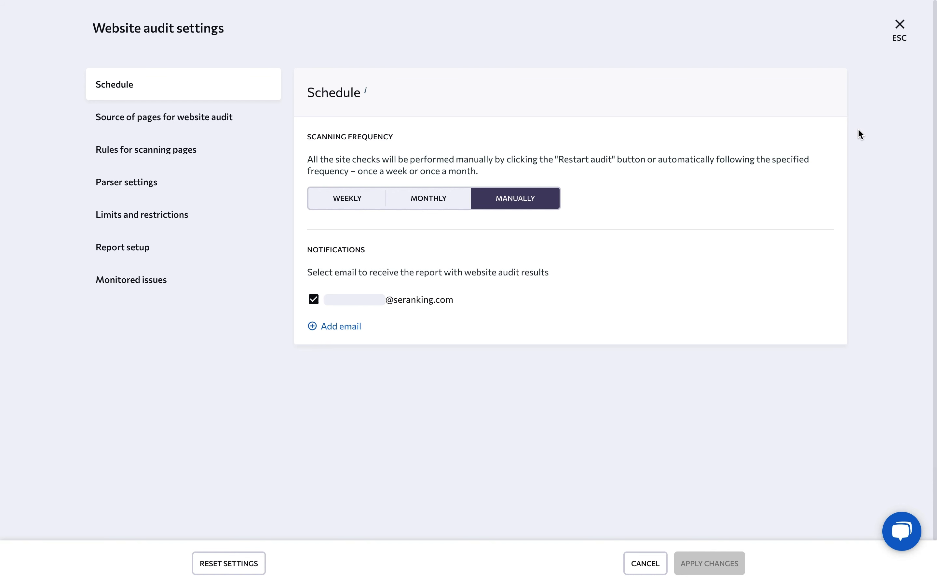
mouse_move(354, 106)
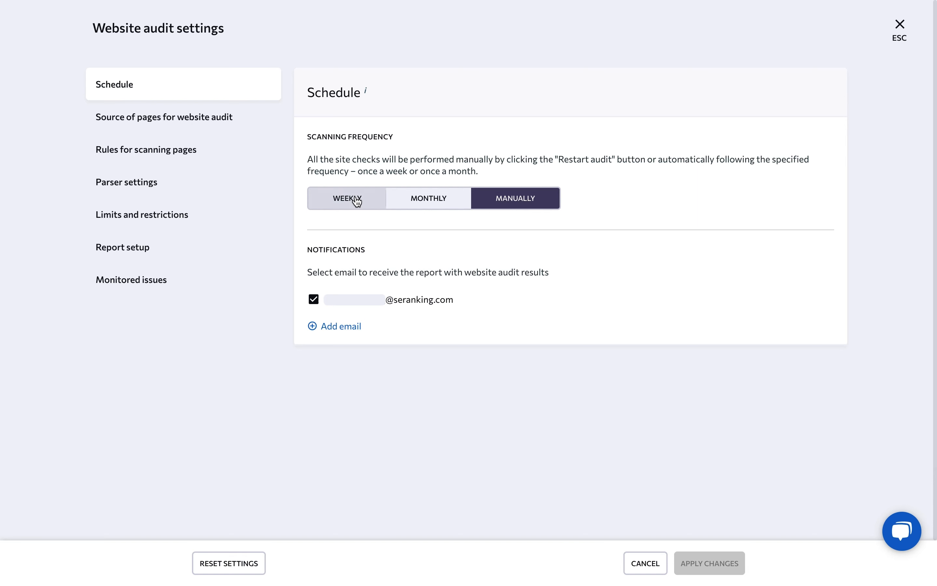
mouse_move(443, 223)
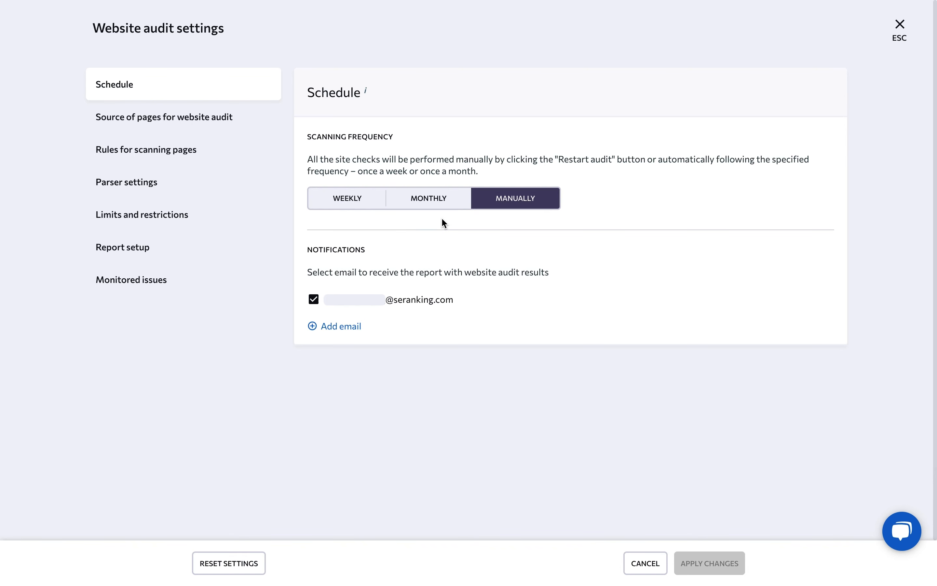
mouse_move(441, 245)
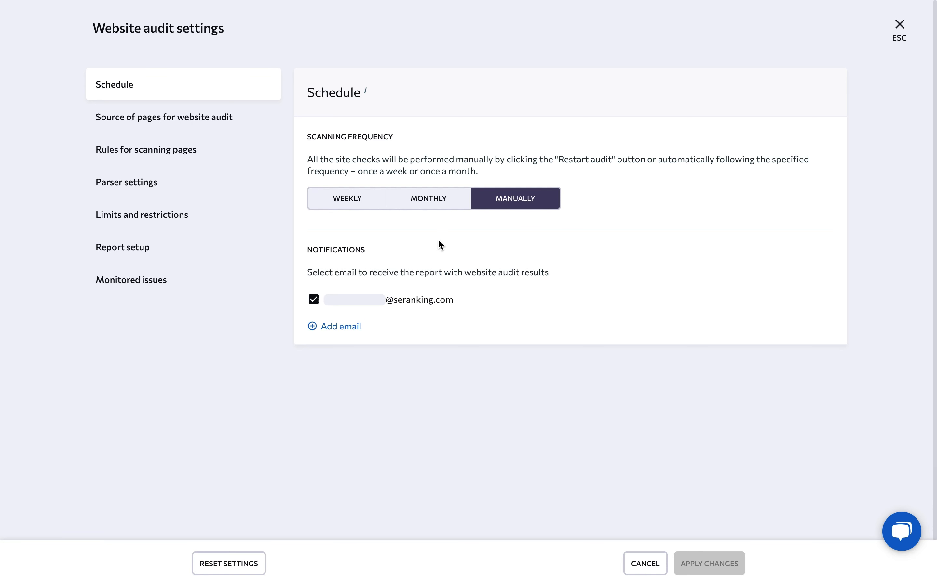
mouse_move(405, 318)
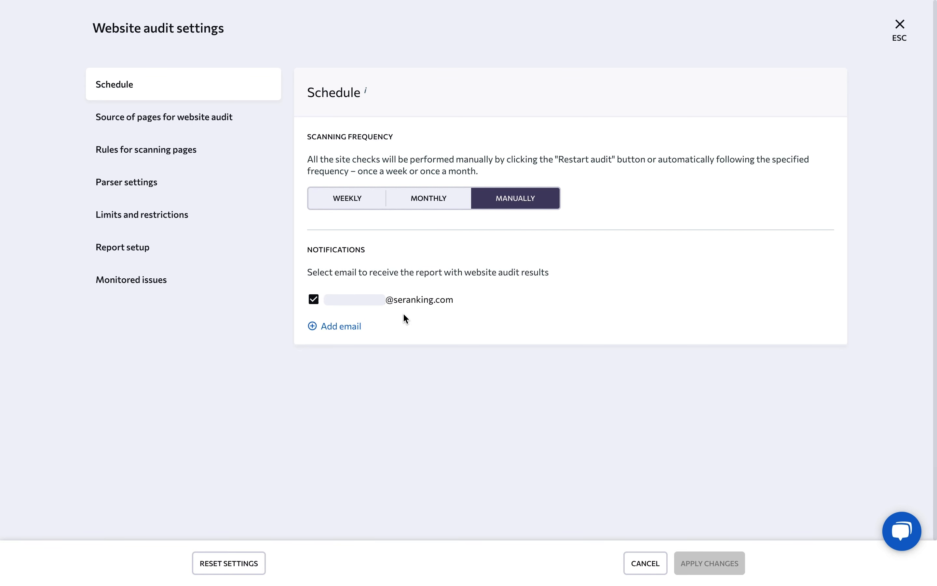
Leave manual scanning frequency as is and show the Source of pages for website audit section.
click(163, 116)
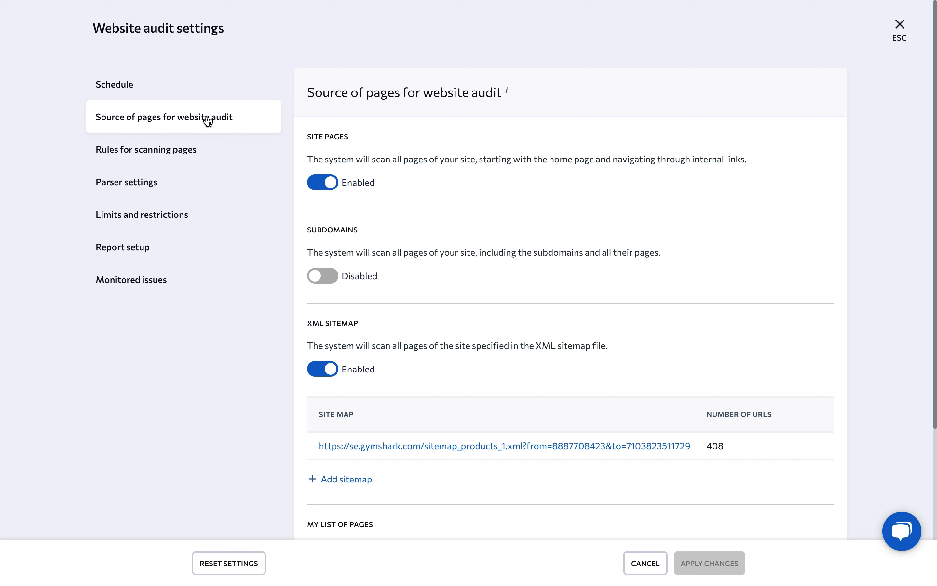
mouse_move(363, 183)
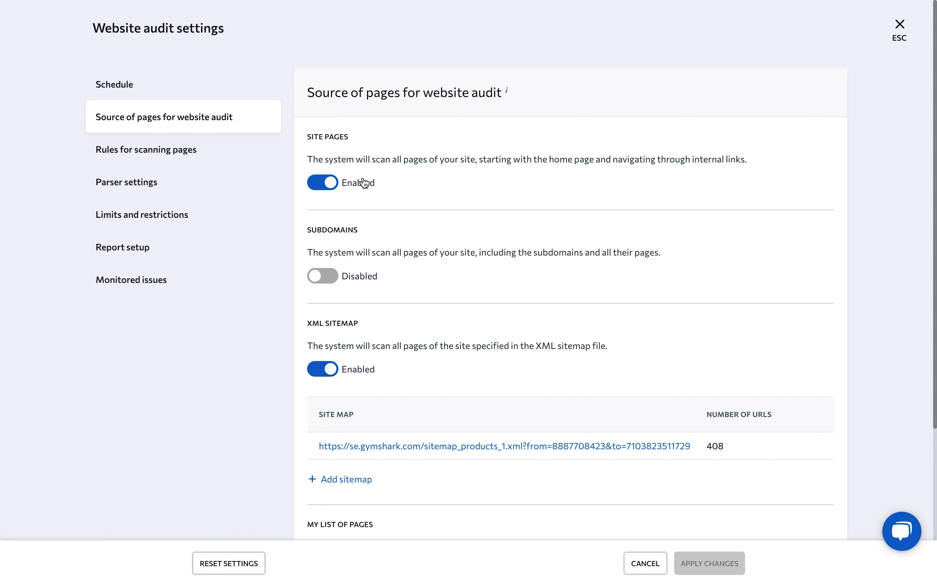
mouse_move(337, 250)
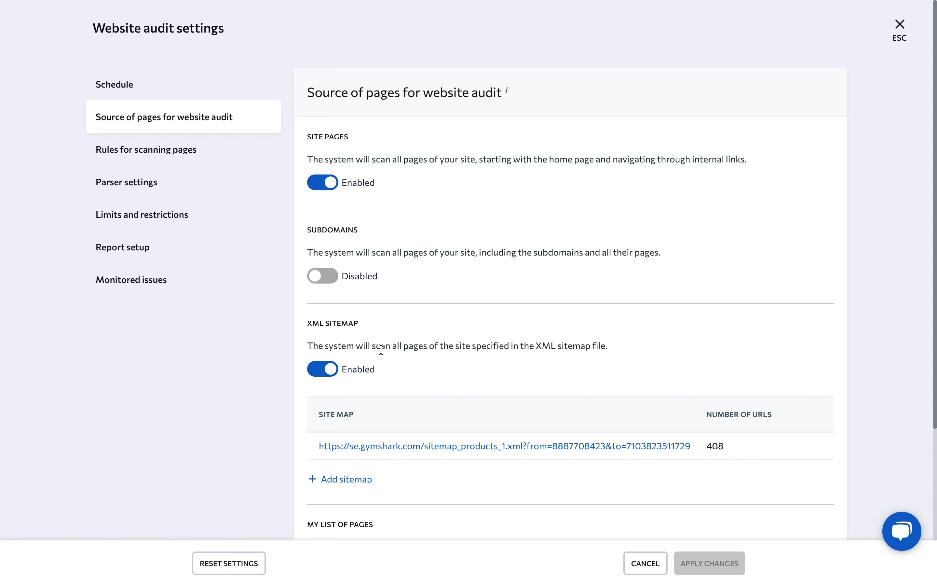
scroll(down, 3)
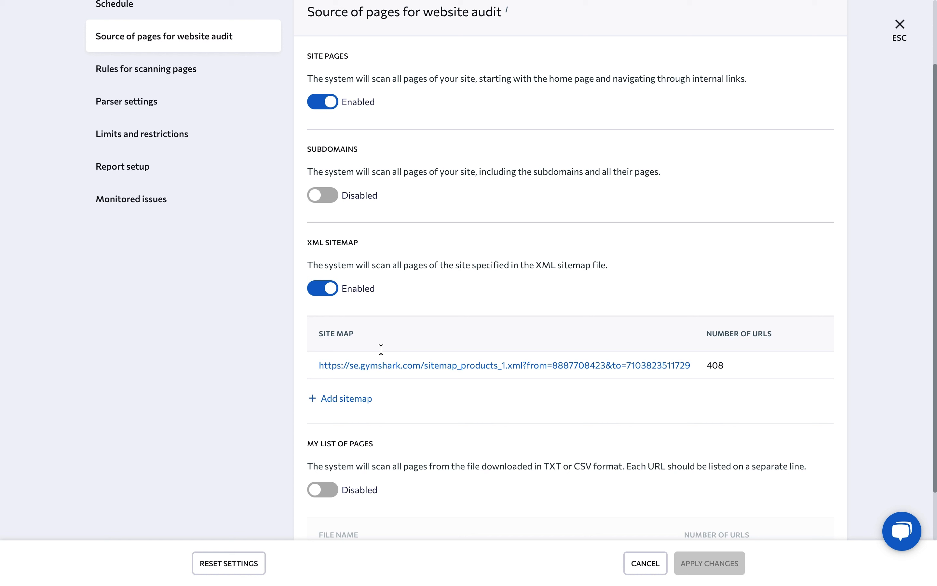
mouse_move(387, 402)
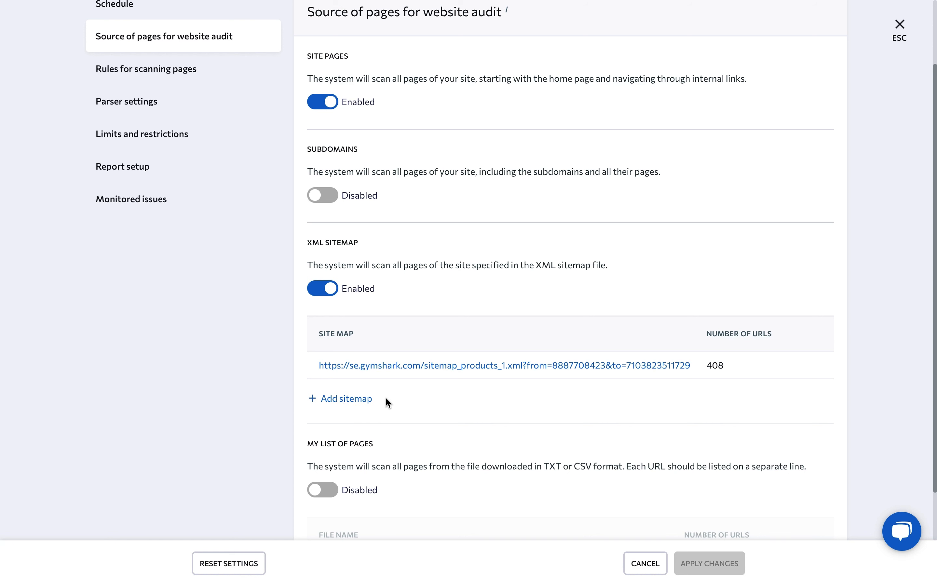
scroll(down, 3)
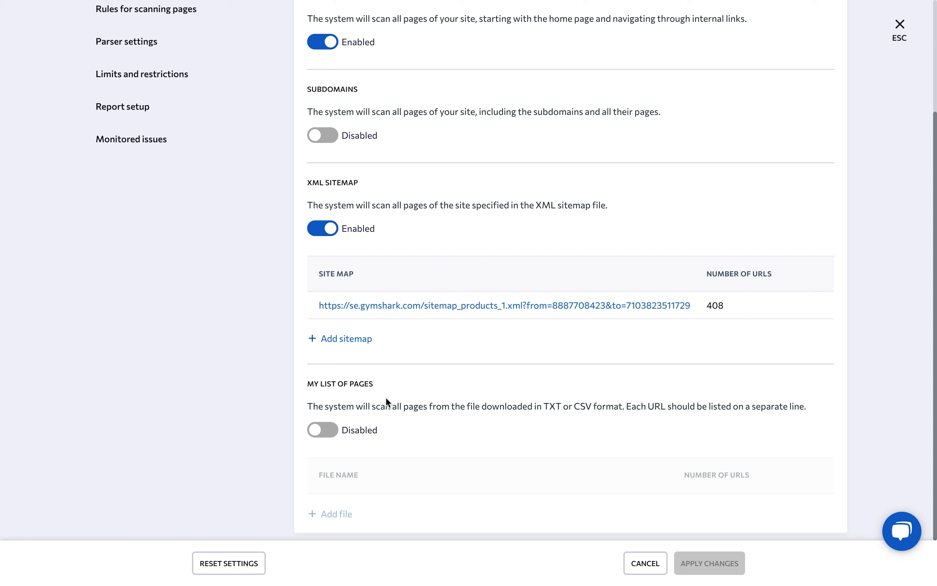
mouse_move(479, 417)
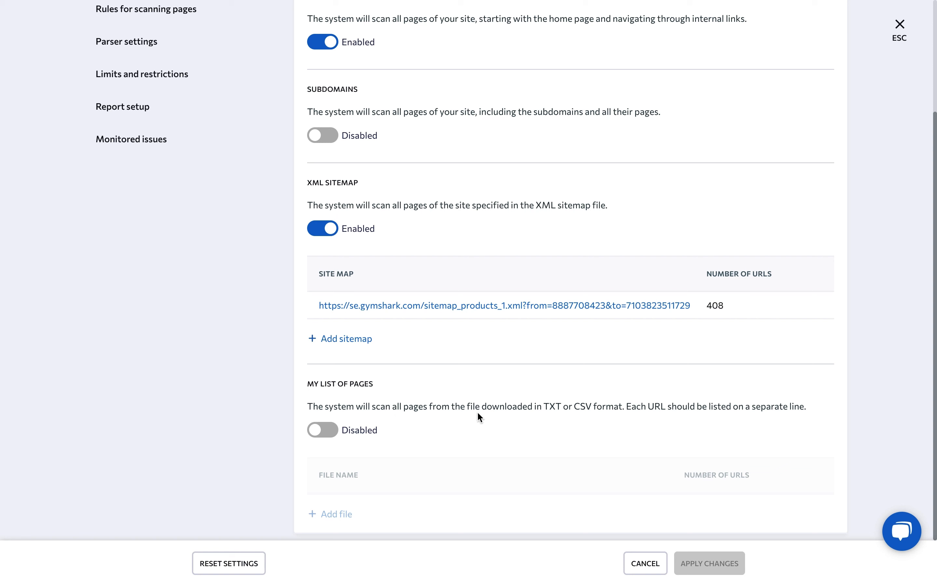
mouse_move(383, 422)
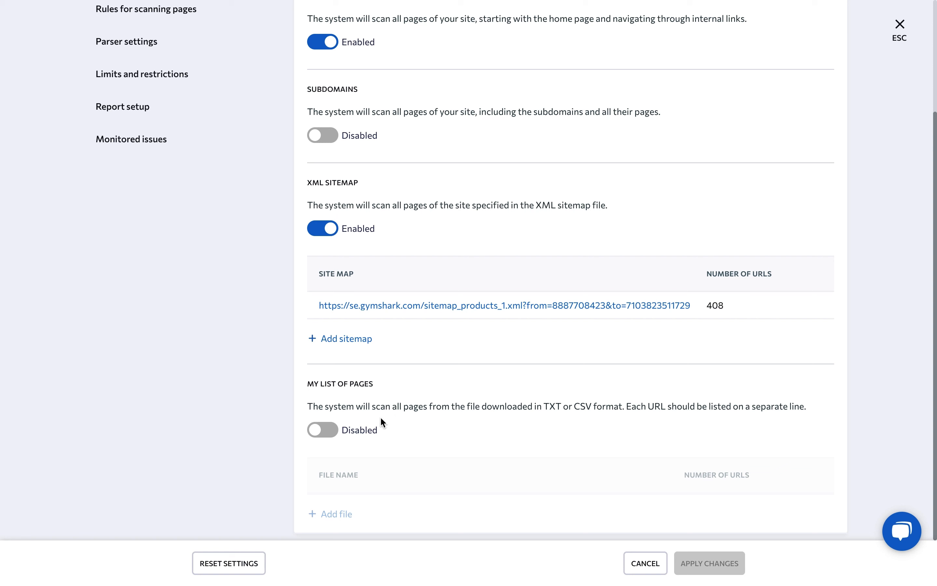
mouse_move(334, 397)
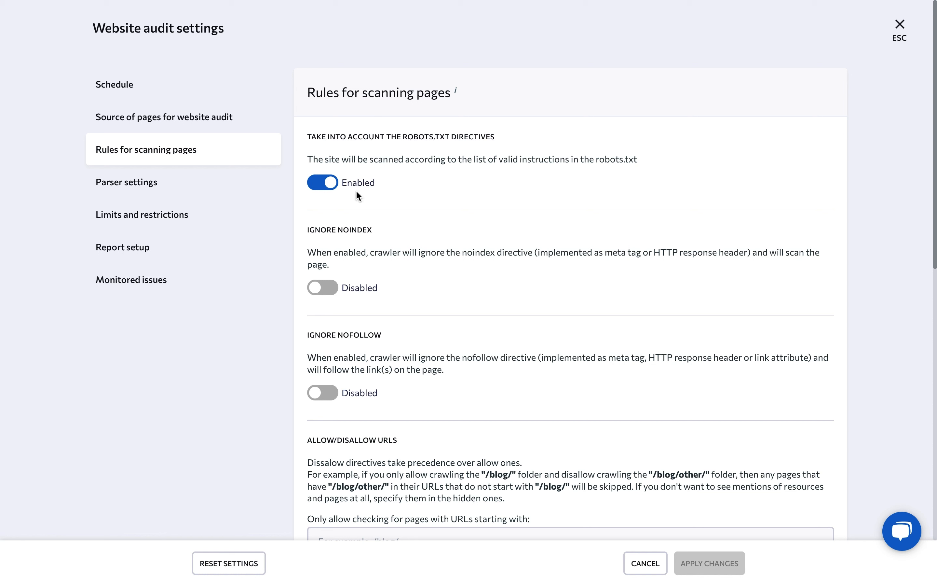
mouse_move(379, 359)
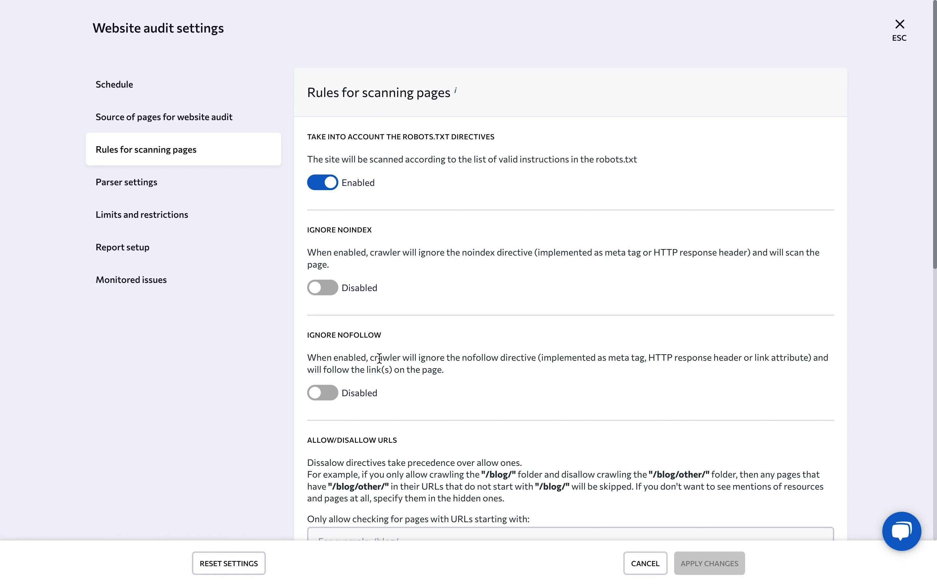
mouse_move(385, 400)
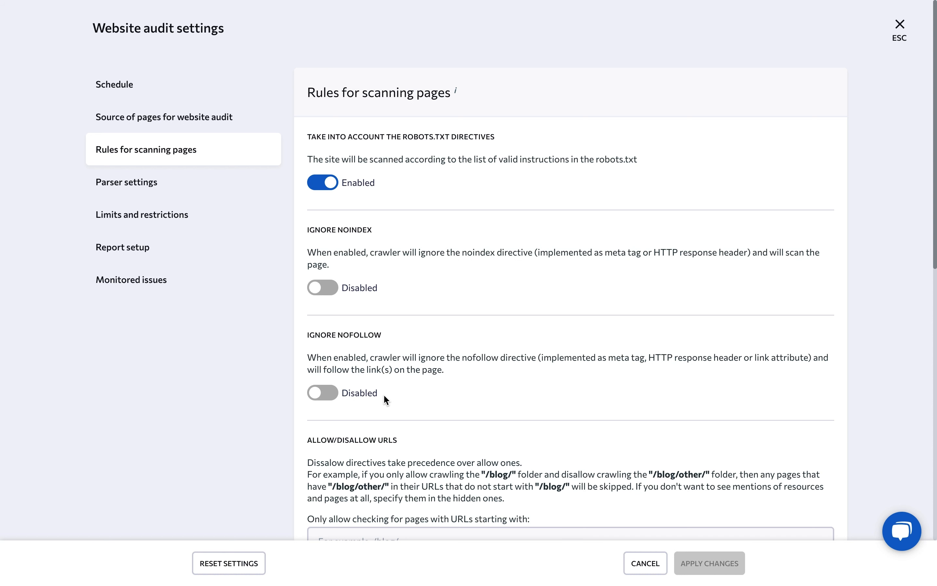
Scroll through the Rules for scanning pages options and move to Parser settings.
scroll(down, 3)
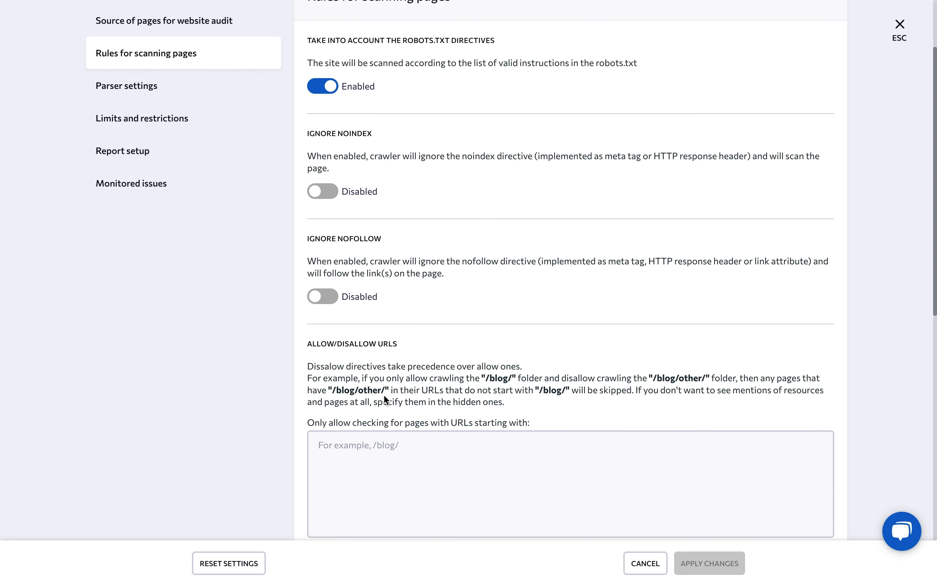
scroll(down, 3)
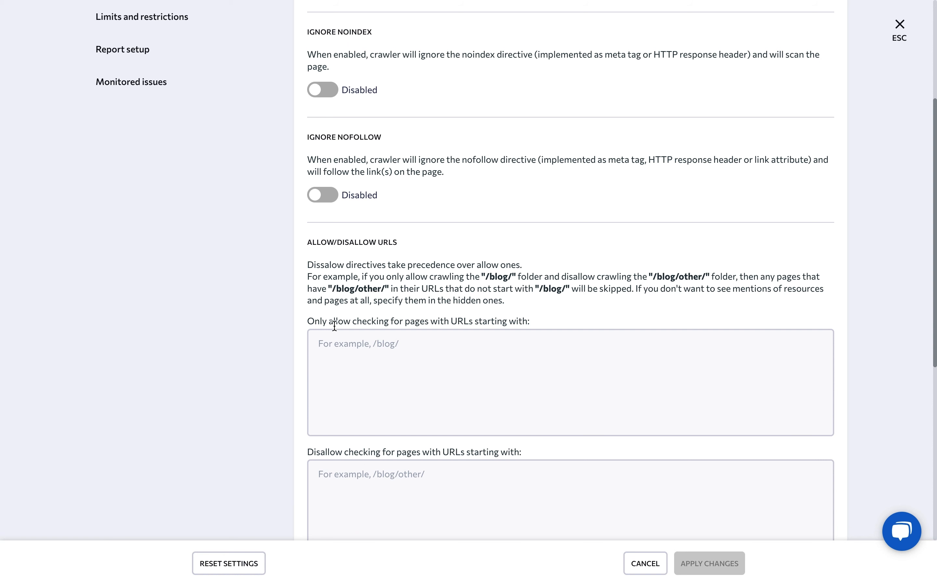
scroll(down, 3)
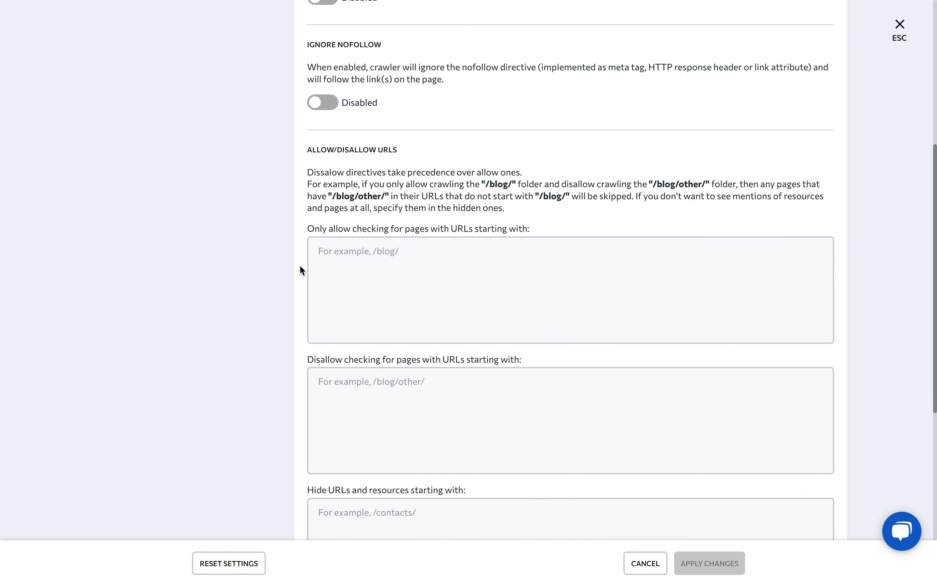
scroll(down, 3)
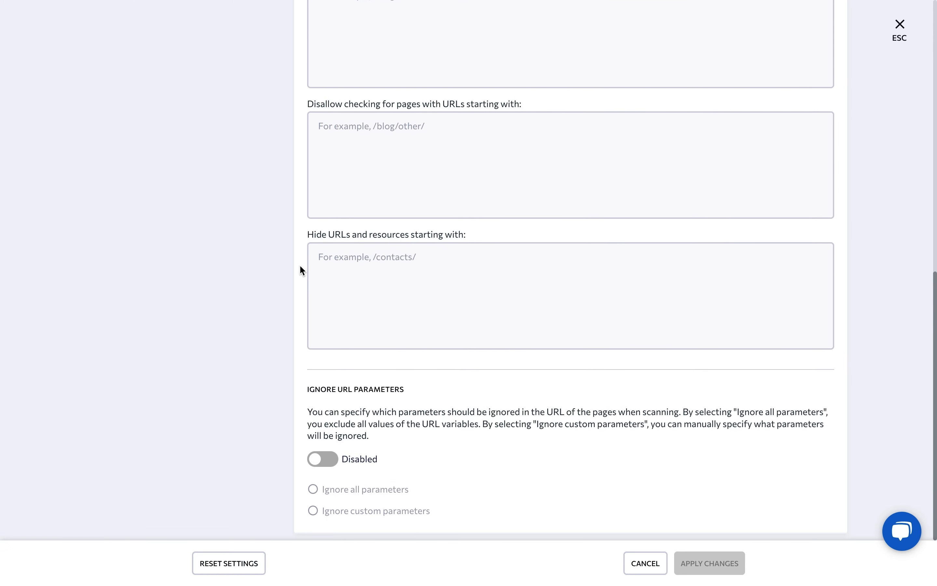
mouse_move(385, 406)
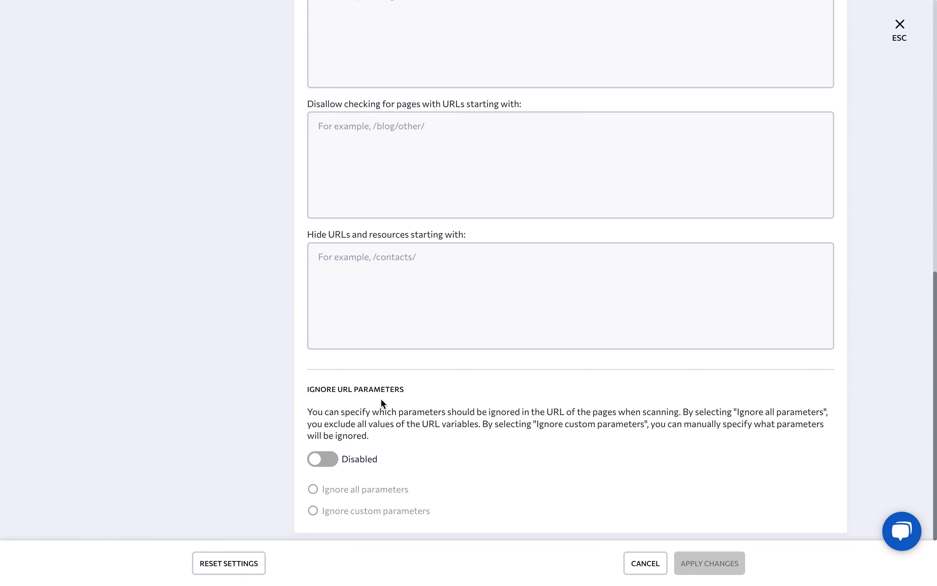
scroll(up, 3)
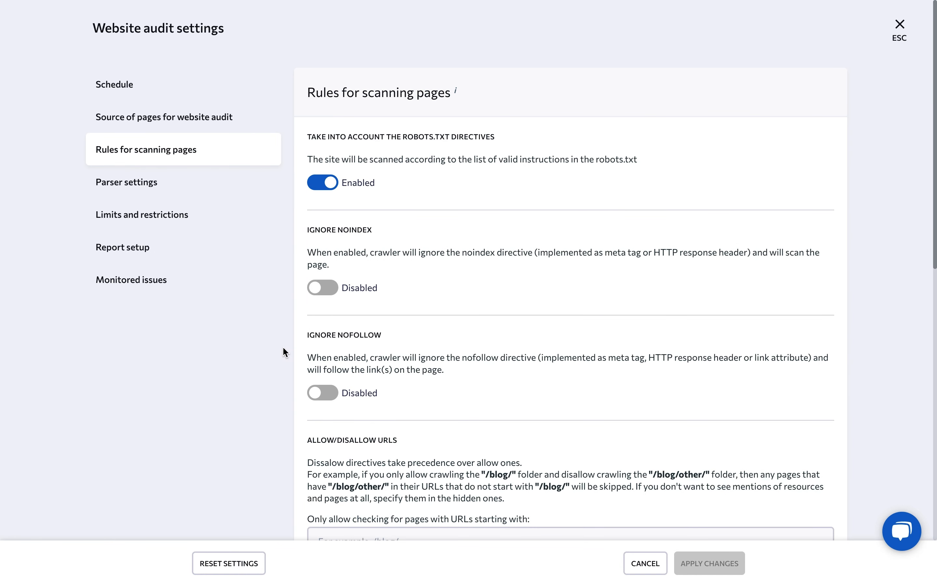
click(126, 182)
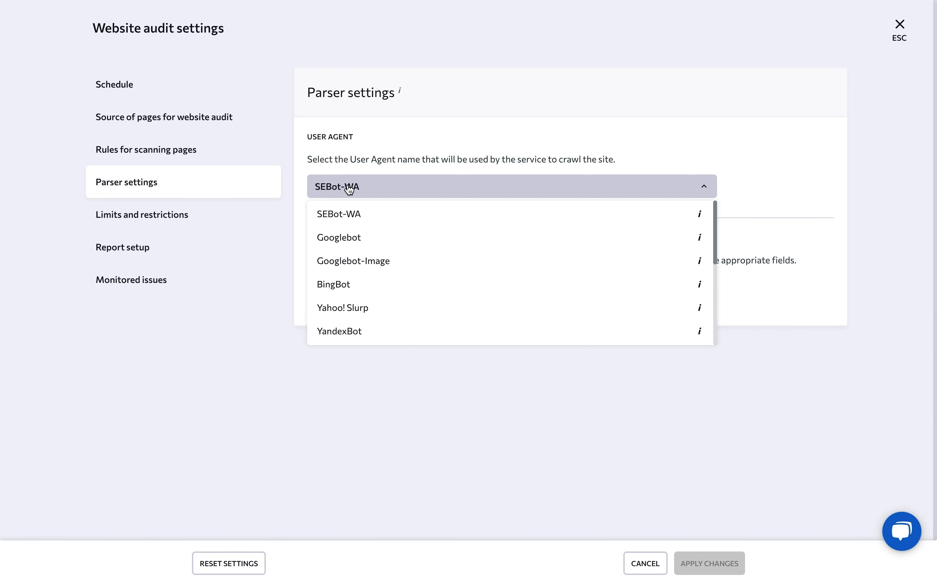
Keep SEBot-WA as the crawler user agent and show Limits and restrictions (1000 pages, depth 10).
click(339, 214)
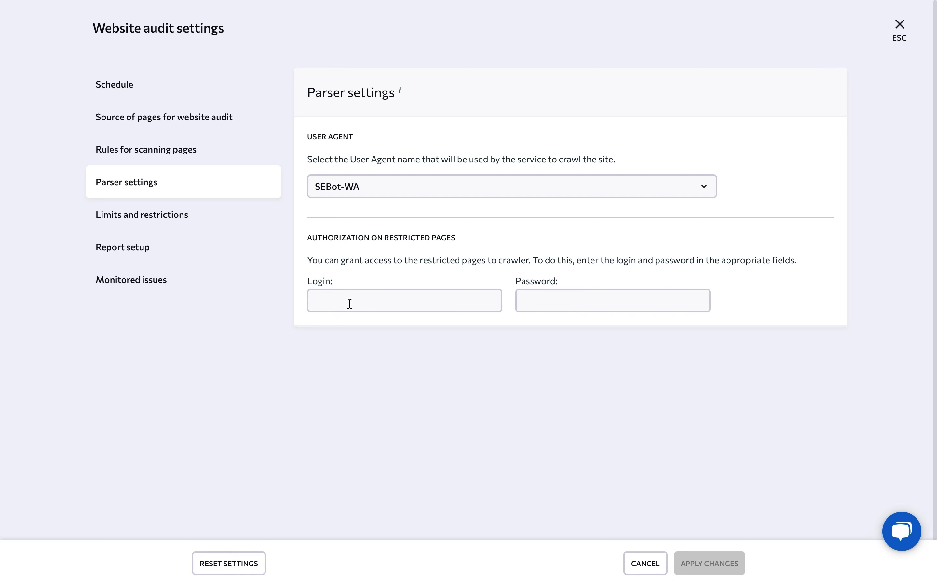
click(142, 215)
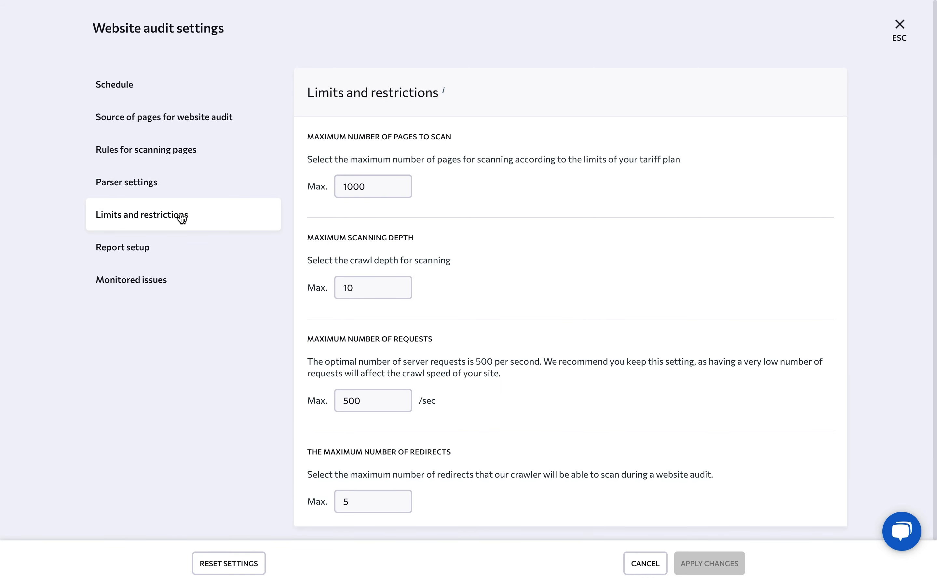
mouse_move(318, 198)
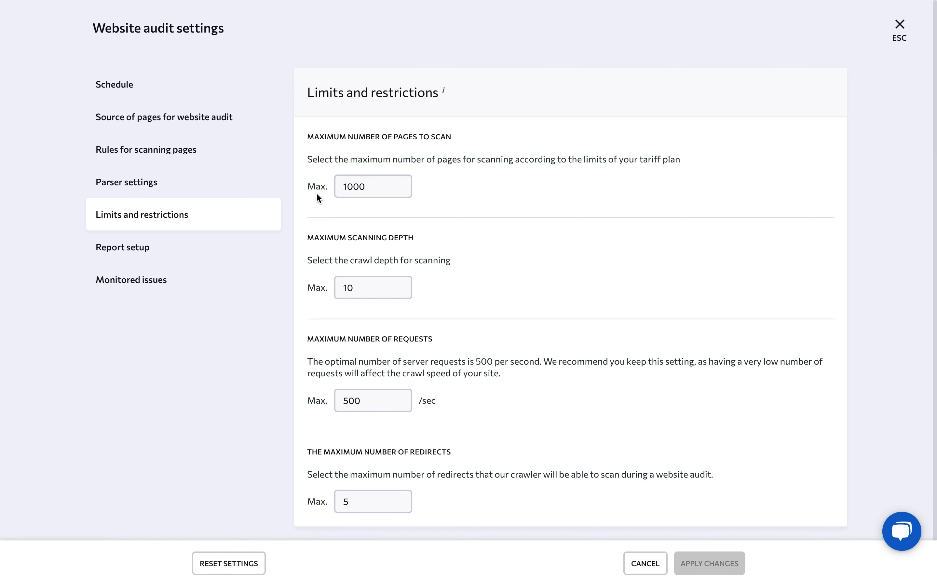
mouse_move(332, 250)
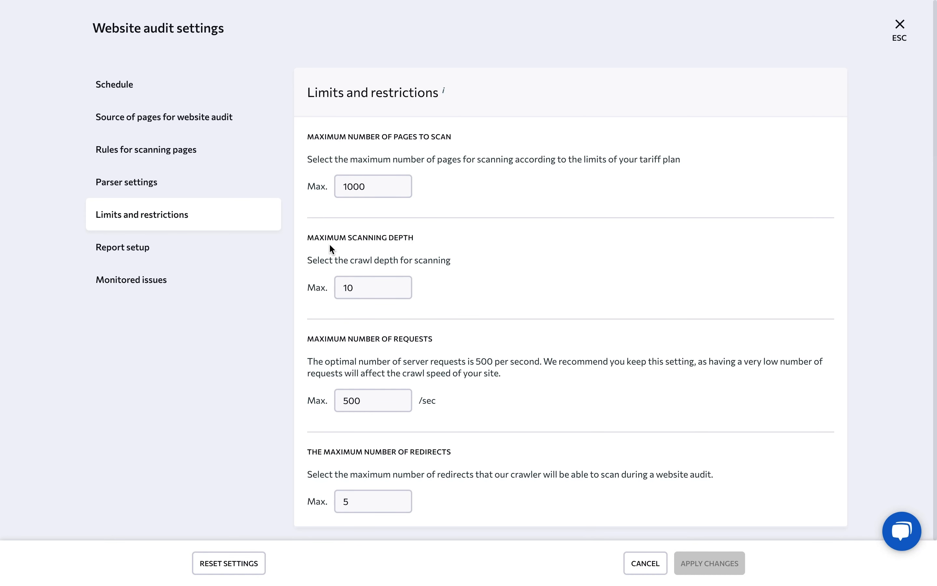
mouse_move(331, 356)
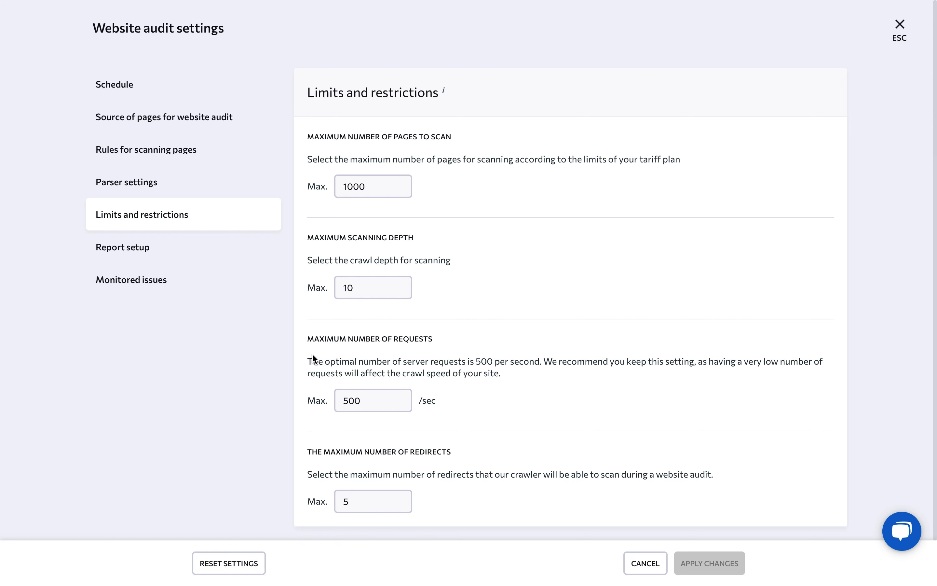
Leave limits at 1000 pages, depth 10, 500 requests/s, 5 redirects and show Report setup.
click(122, 246)
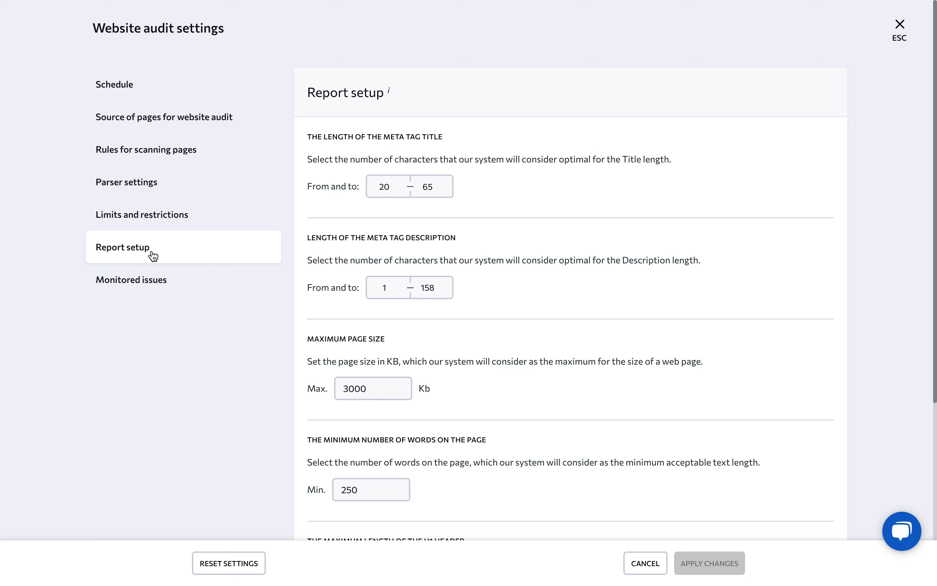
mouse_move(346, 189)
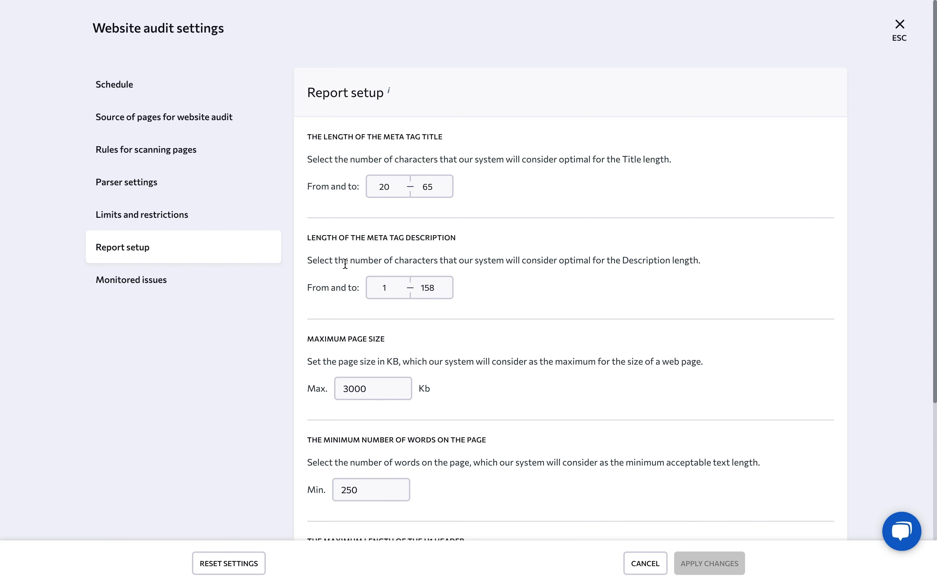
Review the Report setup thresholds, then switch to the Monitored issues section.
scroll(down, 3)
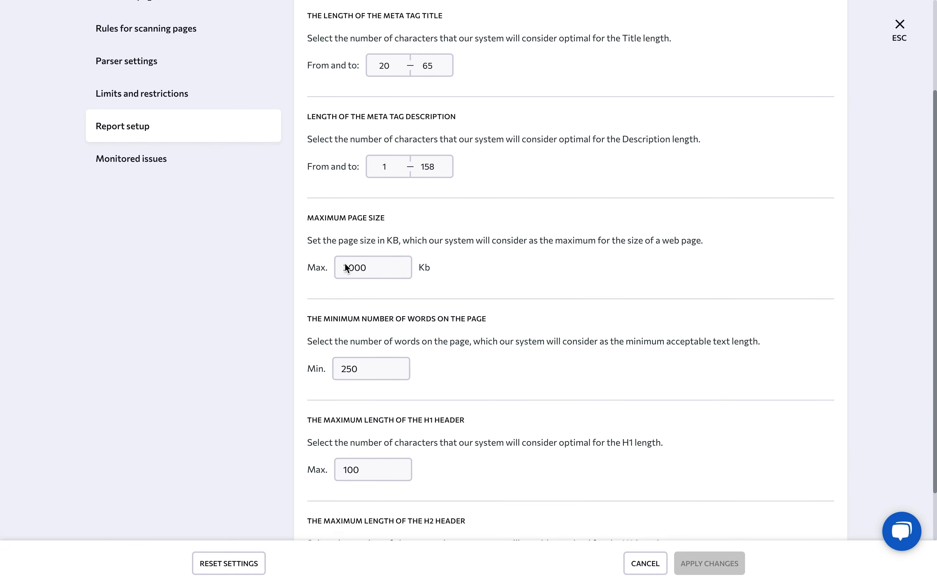
scroll(down, 3)
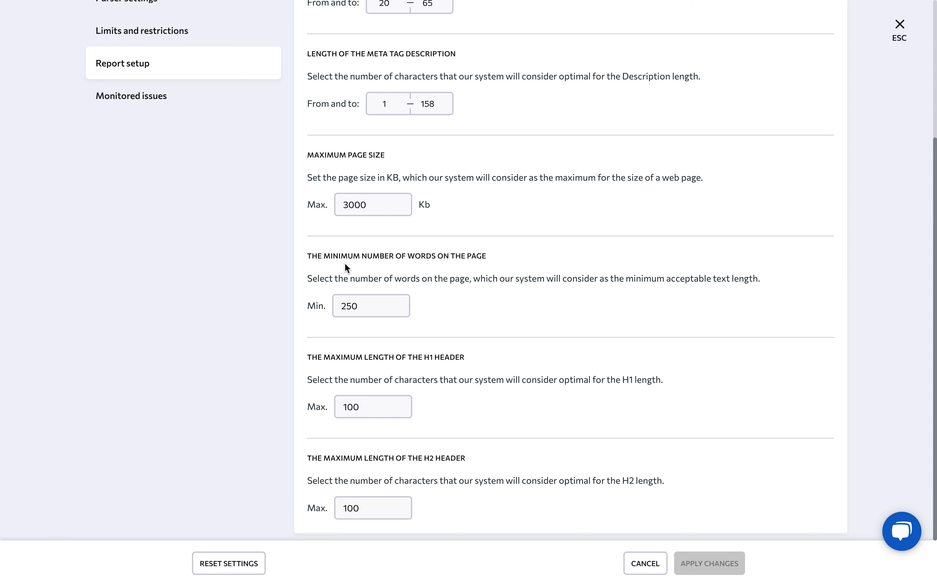
scroll(up, 3)
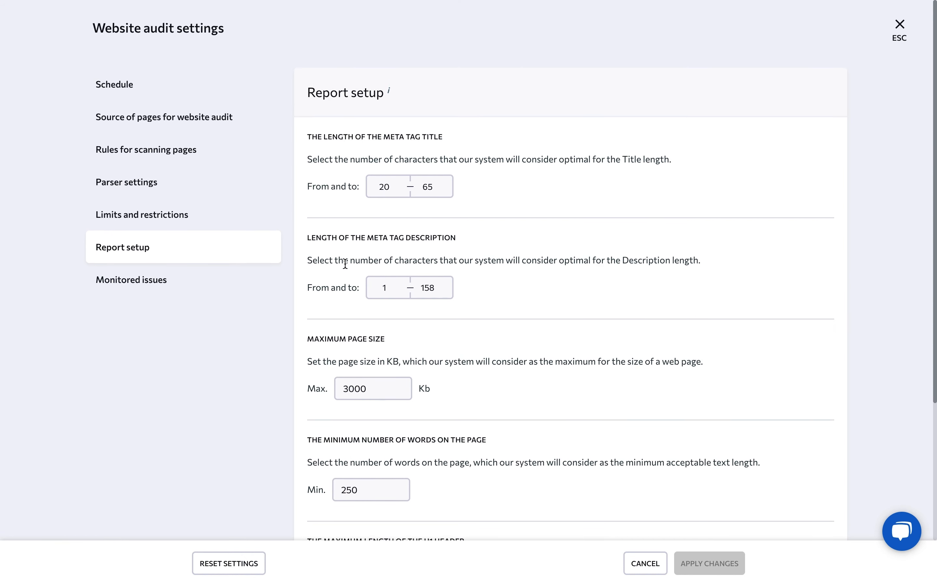
mouse_move(172, 278)
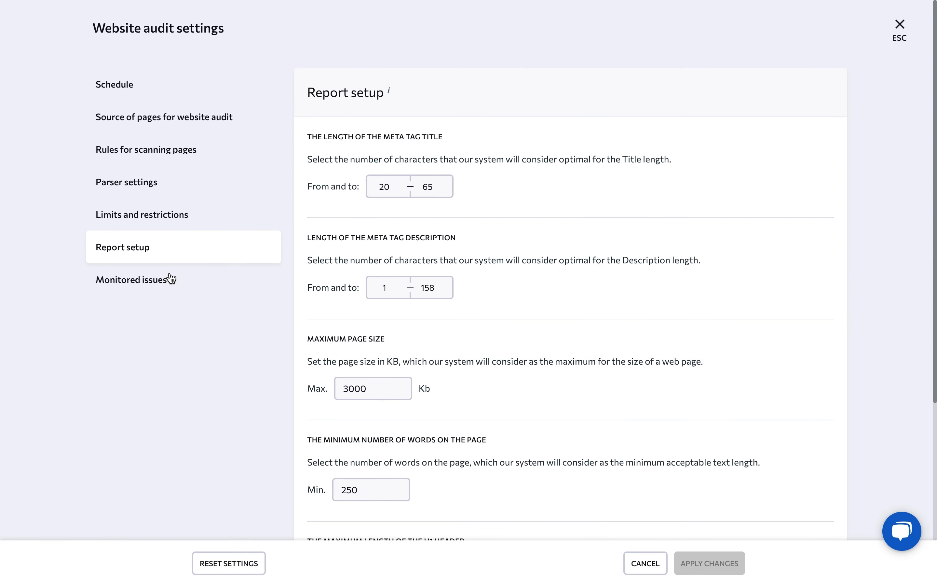
click(135, 280)
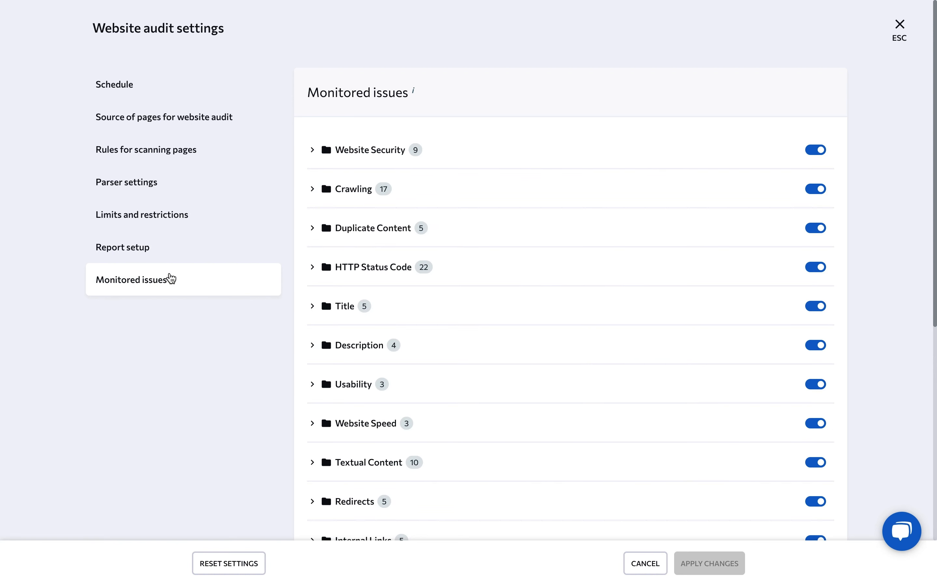
Expand the Website Security group and toggle its monitoring off and back on.
click(312, 150)
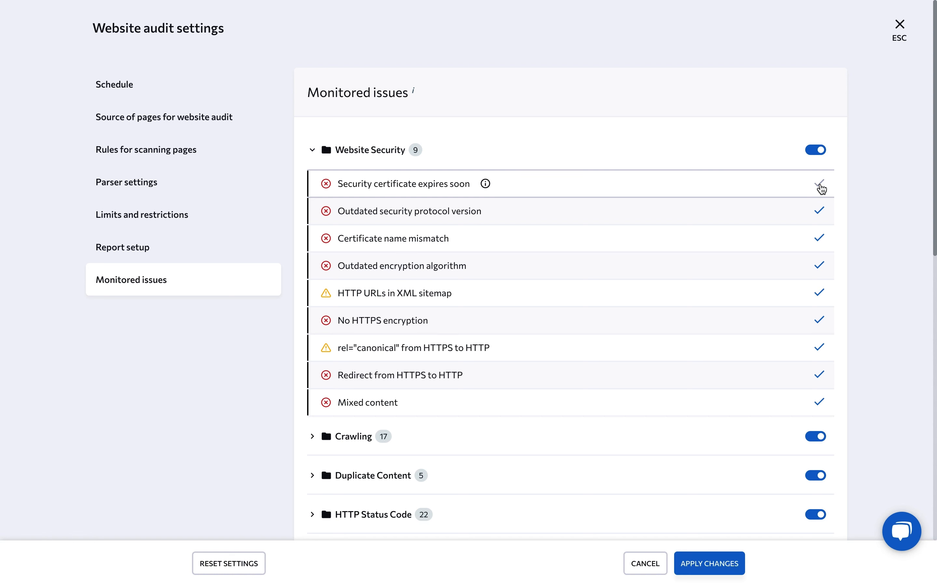
click(815, 150)
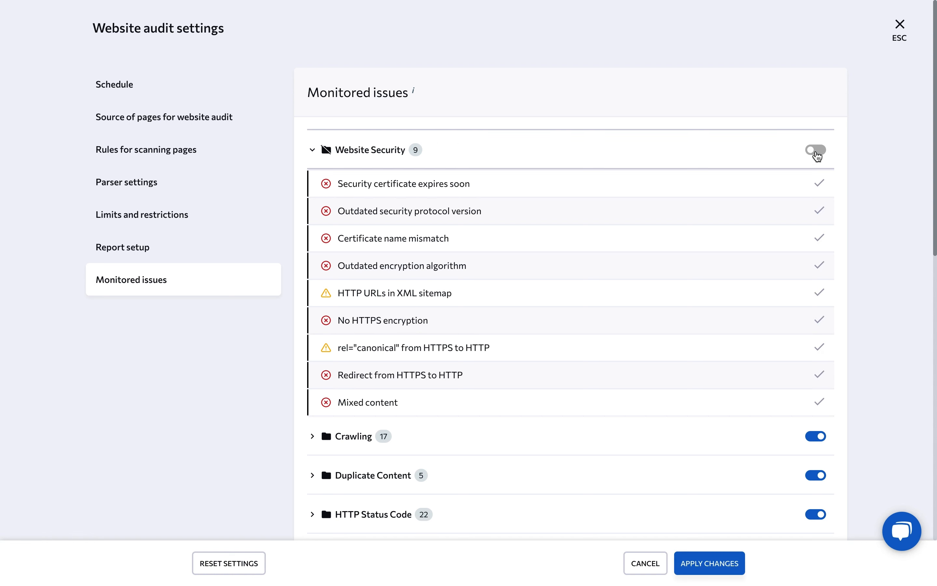
click(815, 150)
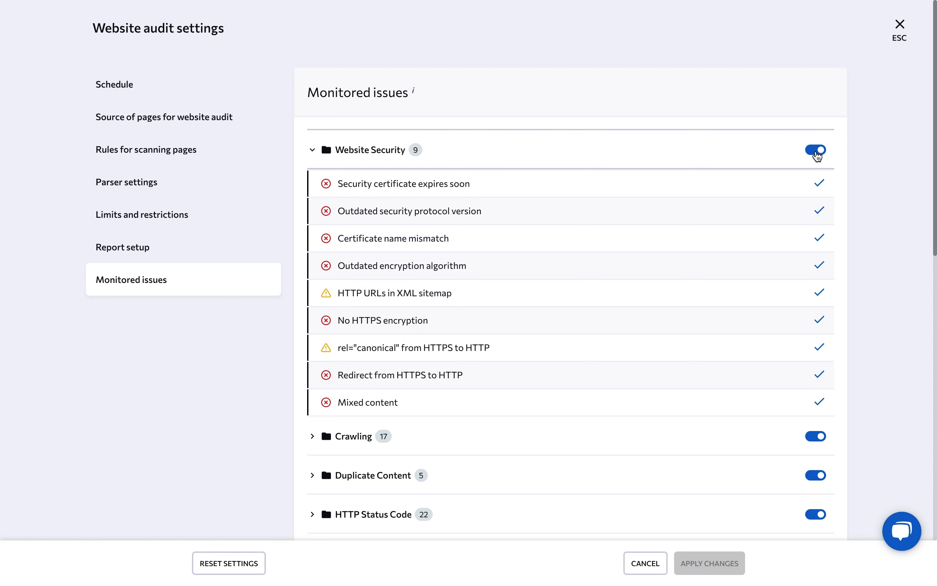